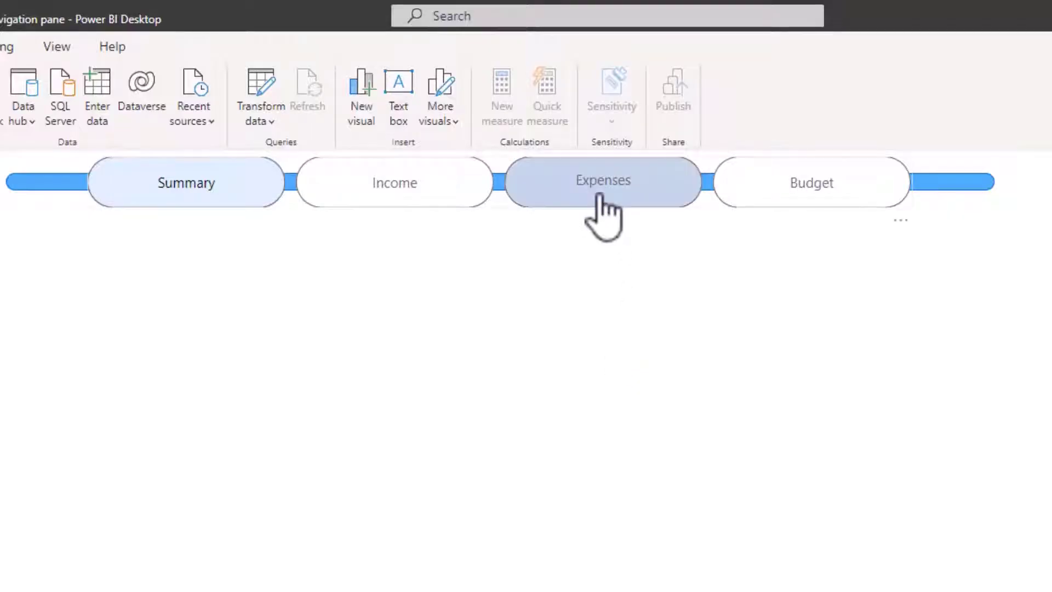
- Insert a Page navigator from the Buttons menu, giving Summary, Income, Expenses and Budget buttons
left_click(603, 183)
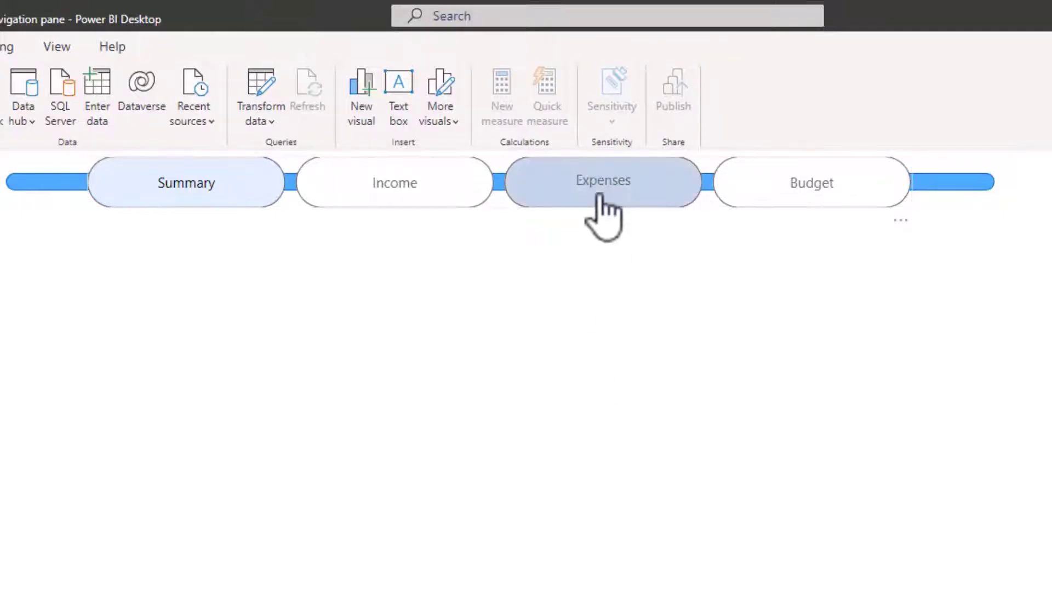
left_click(602, 183)
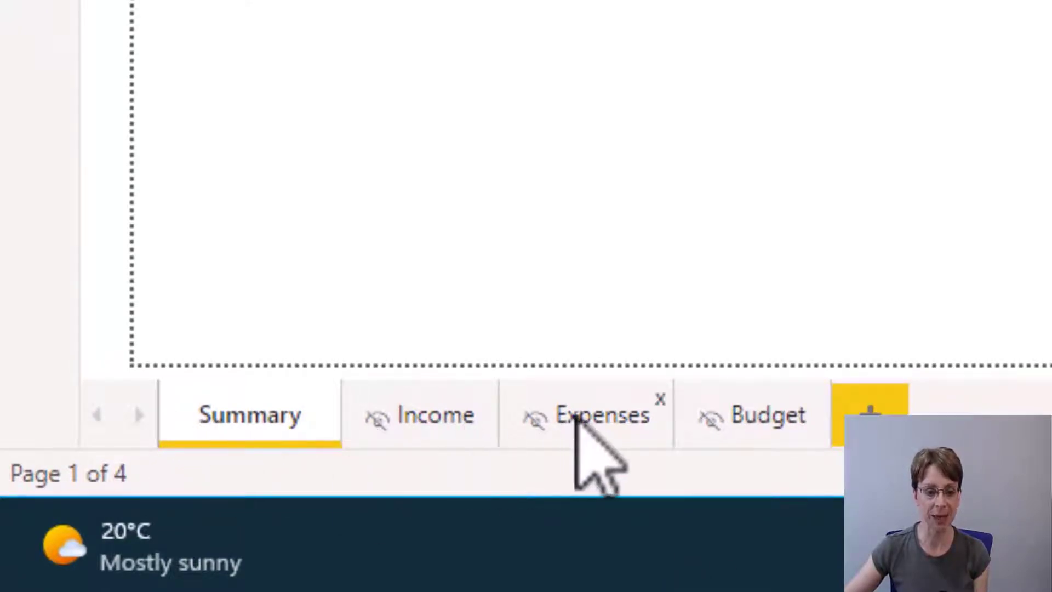
mouse_move(765, 456)
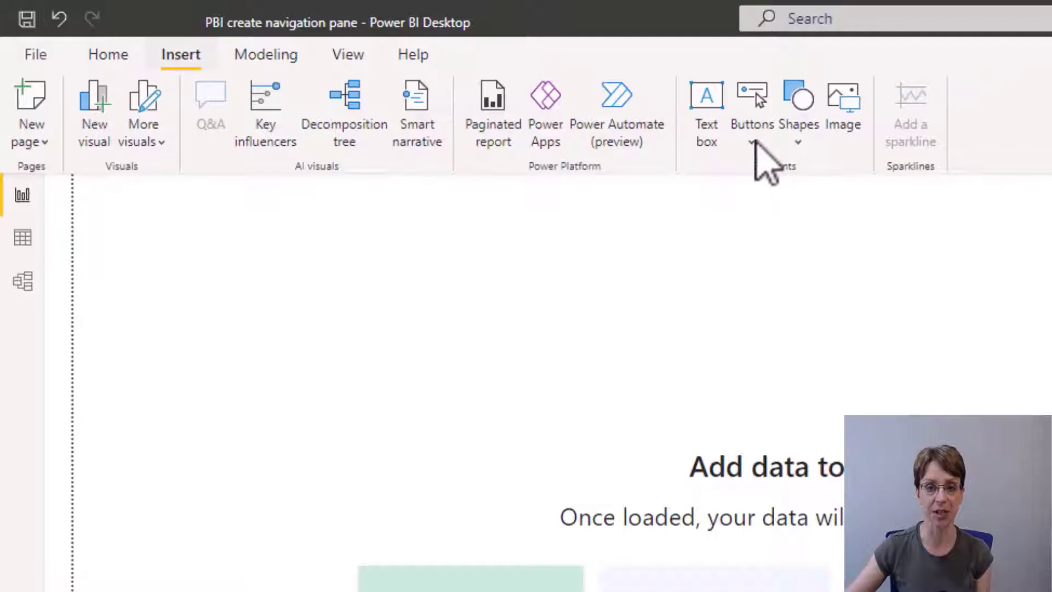
left_click(751, 107)
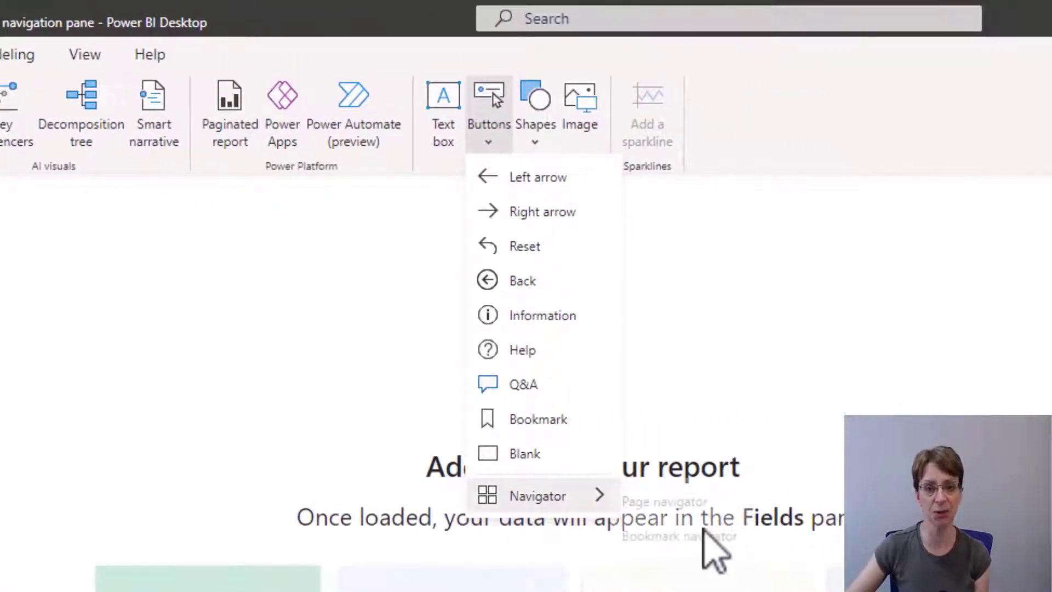
mouse_move(537, 495)
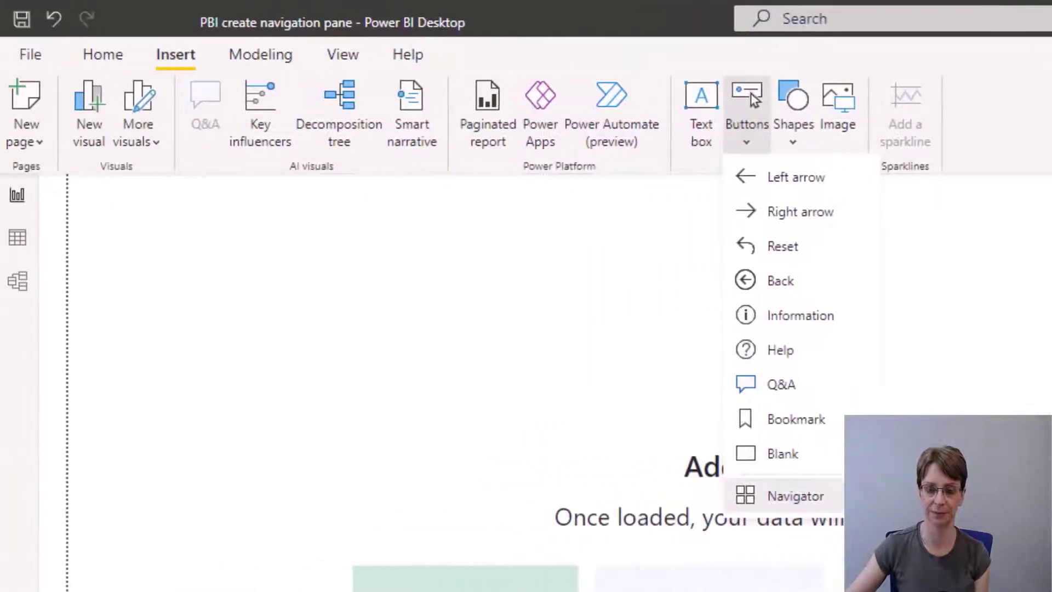
left_click(795, 496)
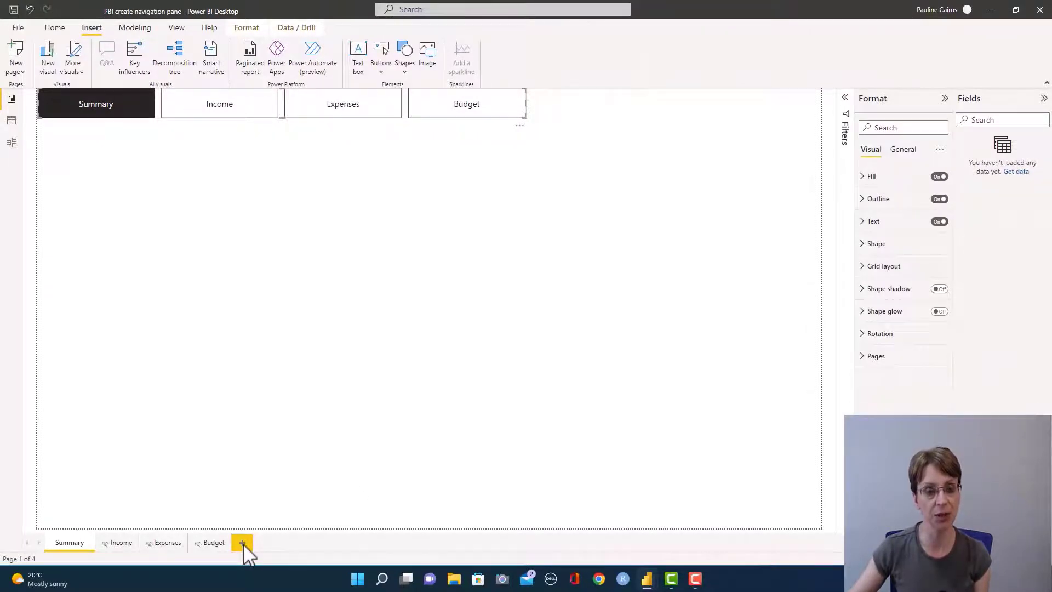
- Add a fifth page named 'New p…' and return to the Summary page
left_click(242, 543)
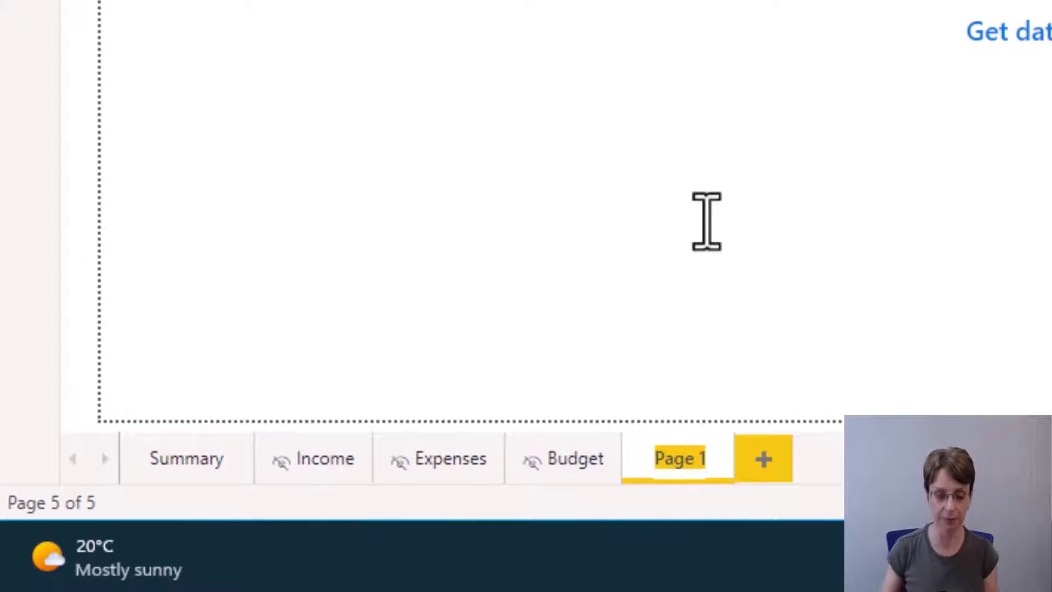
type("New p")
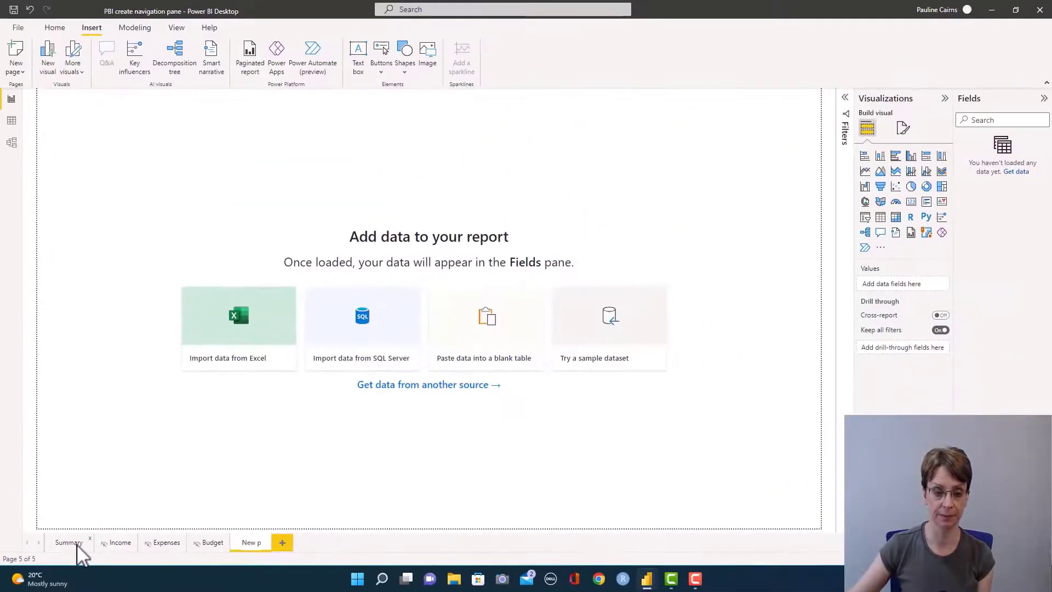
left_click(68, 542)
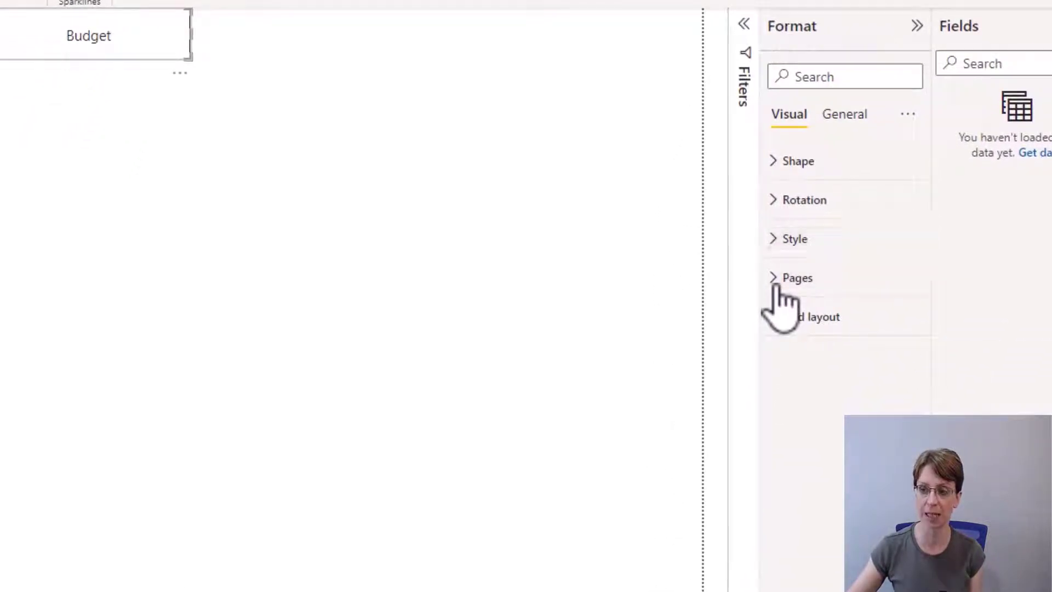
- Review the navigator's Pages and Grid layout settings, listing the orientation choices
left_click(797, 277)
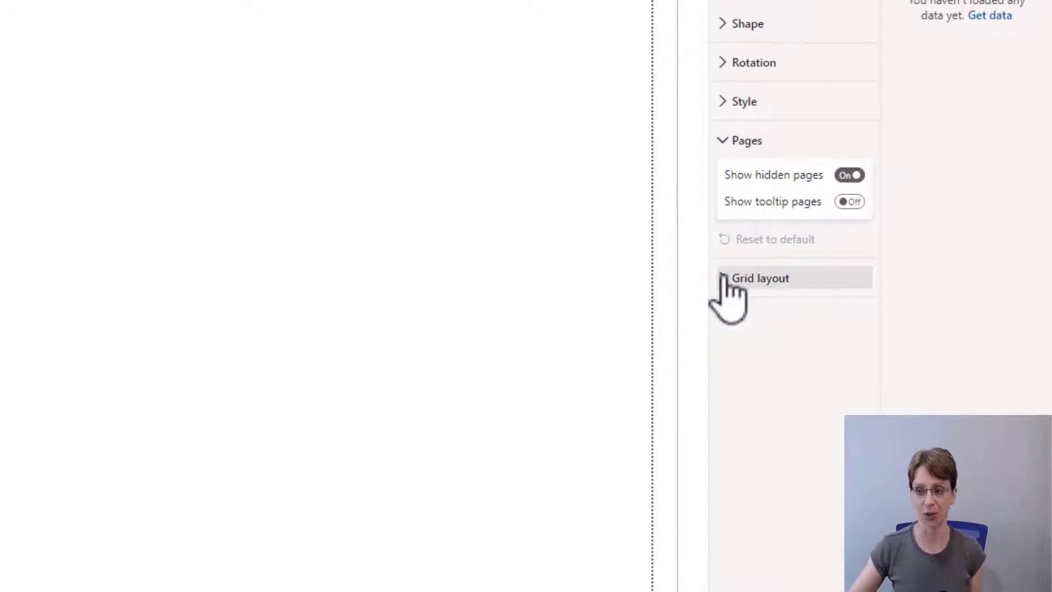
left_click(759, 277)
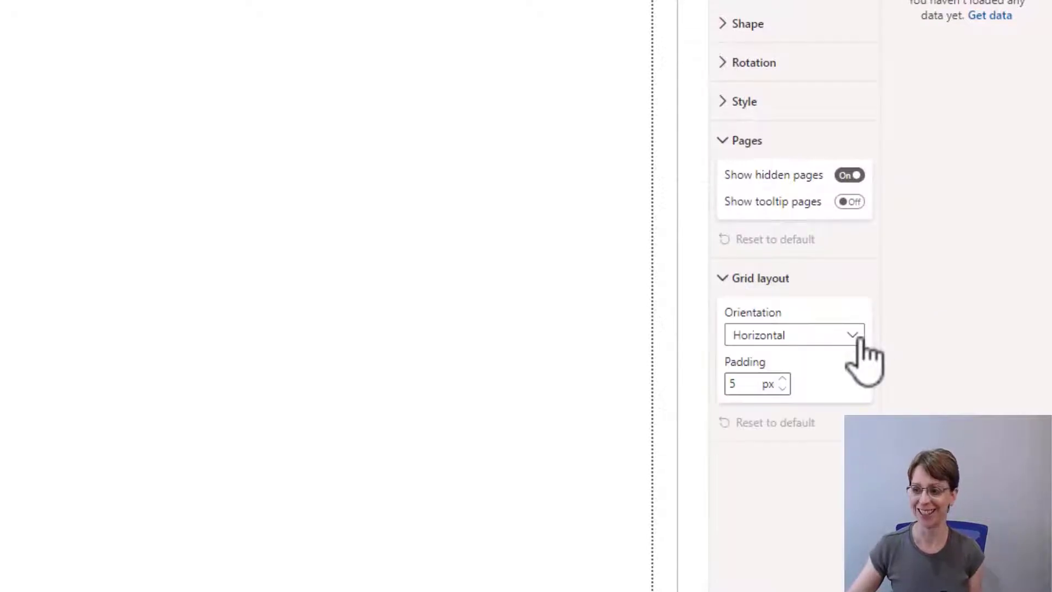
left_click(793, 334)
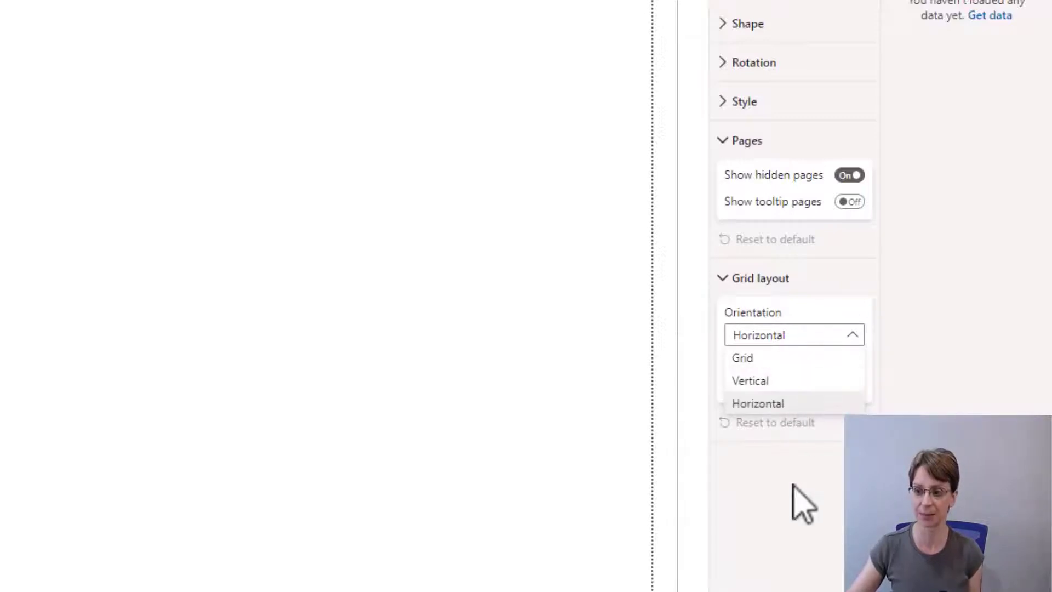
- Keep horizontal orientation and set the button shape to Pill after trying Oval and Rounded Rectangle
left_click(757, 403)
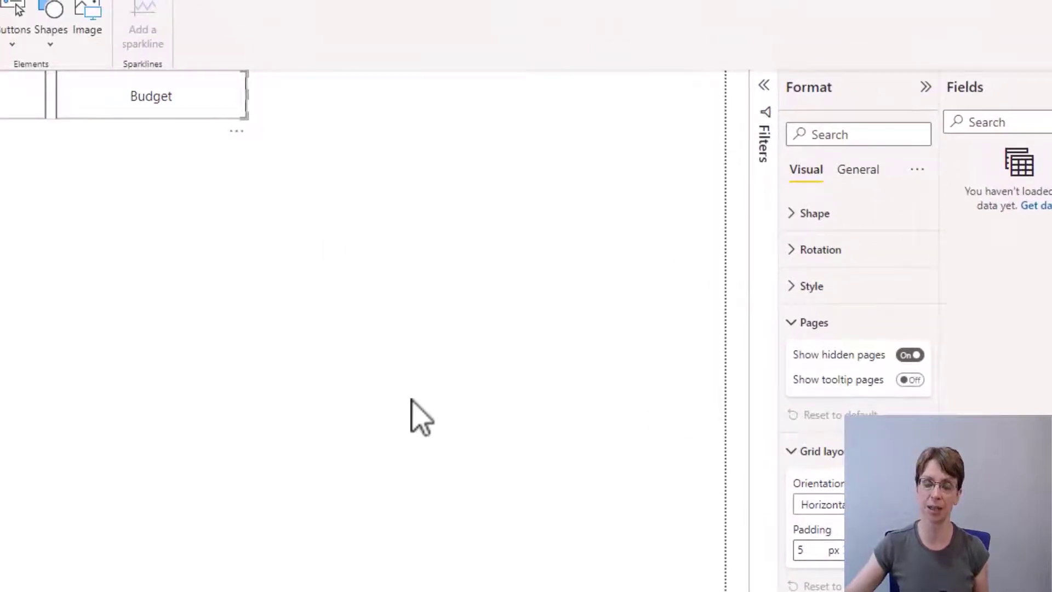
mouse_move(436, 413)
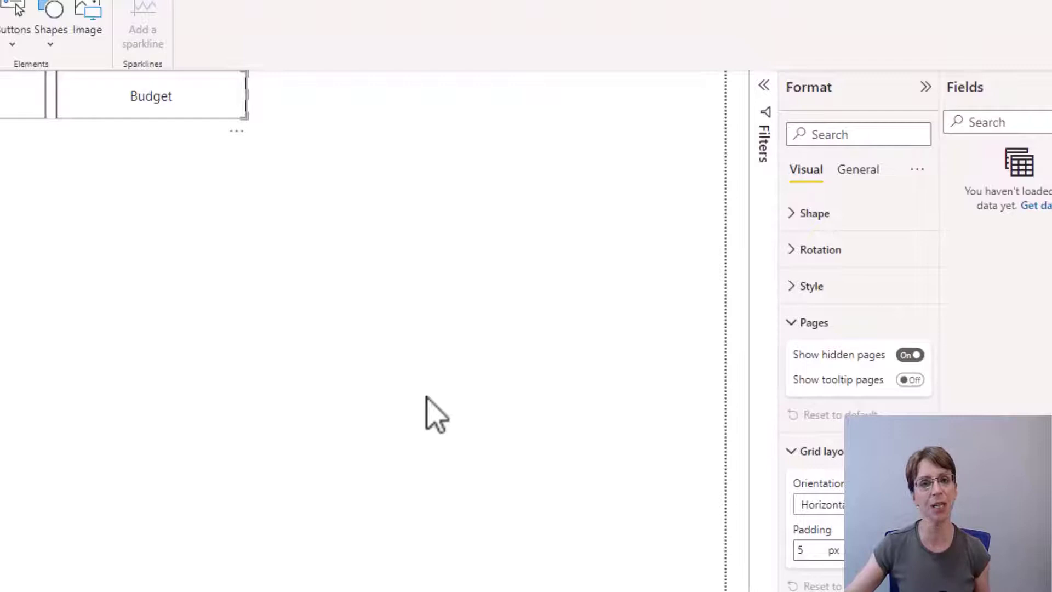
mouse_move(658, 359)
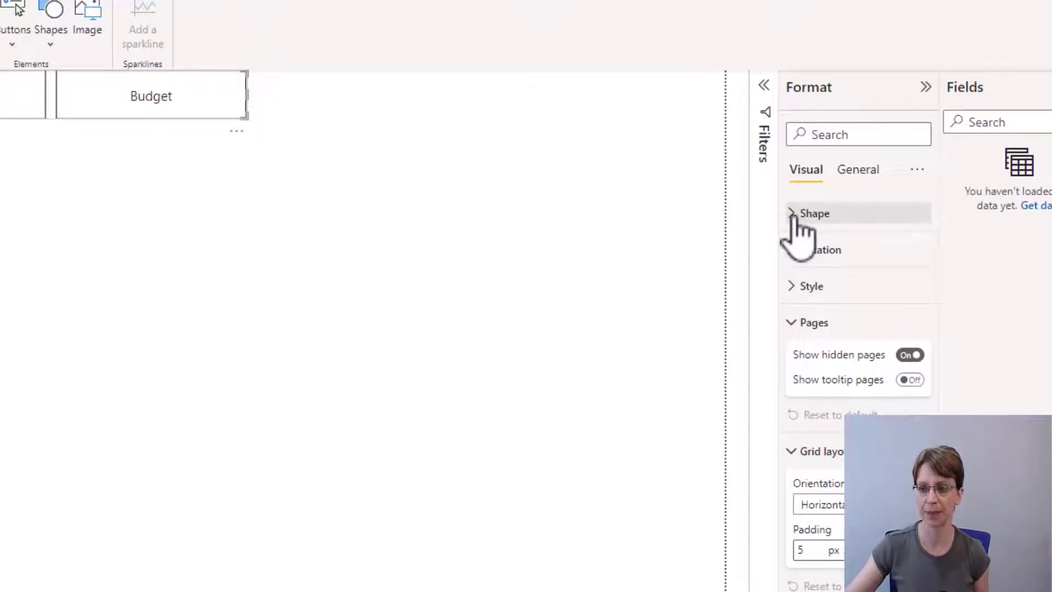
left_click(814, 214)
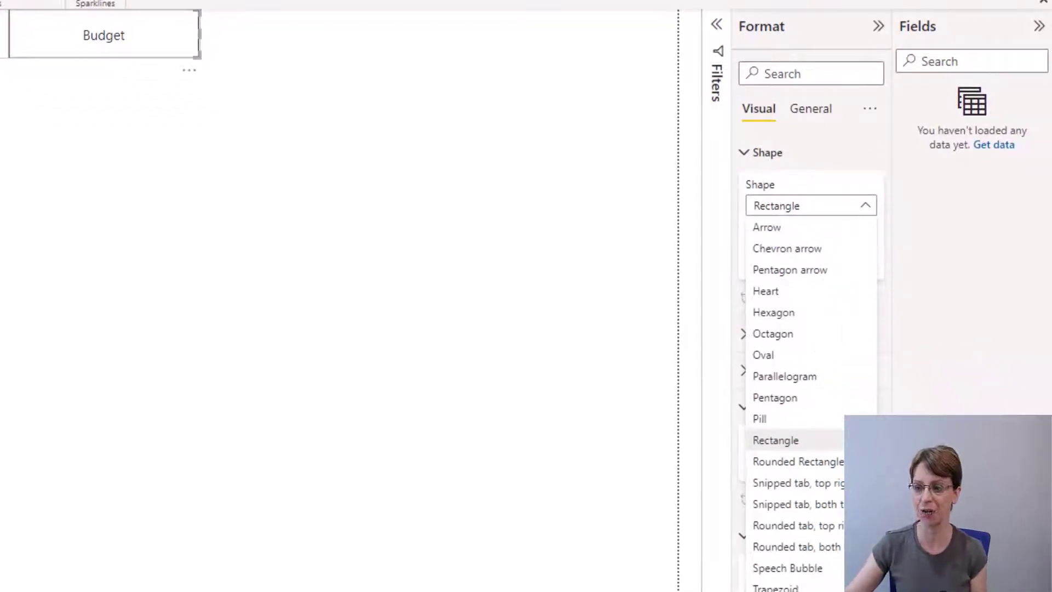
mouse_move(872, 383)
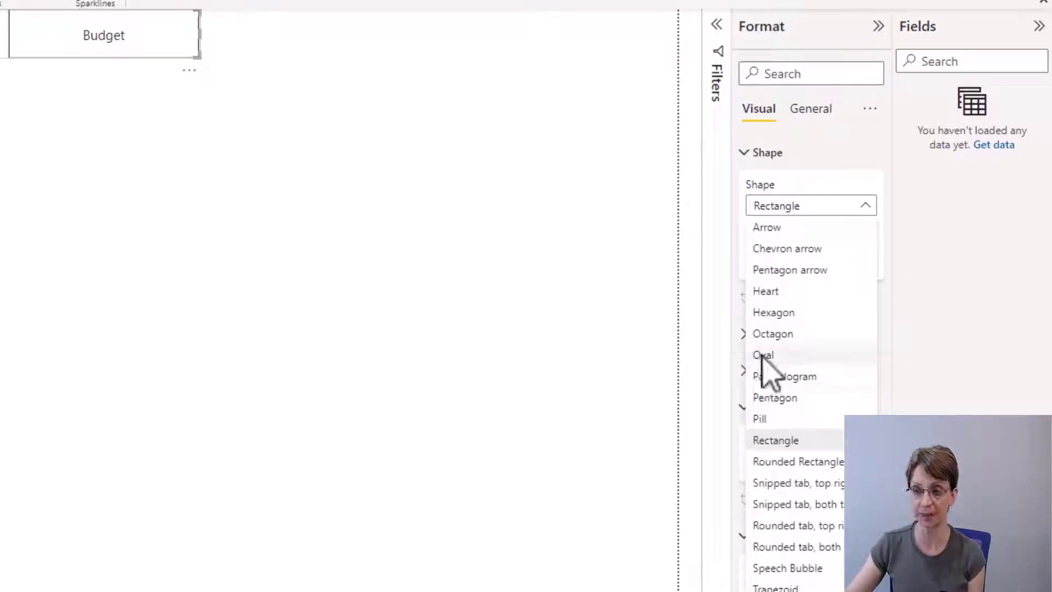
left_click(762, 354)
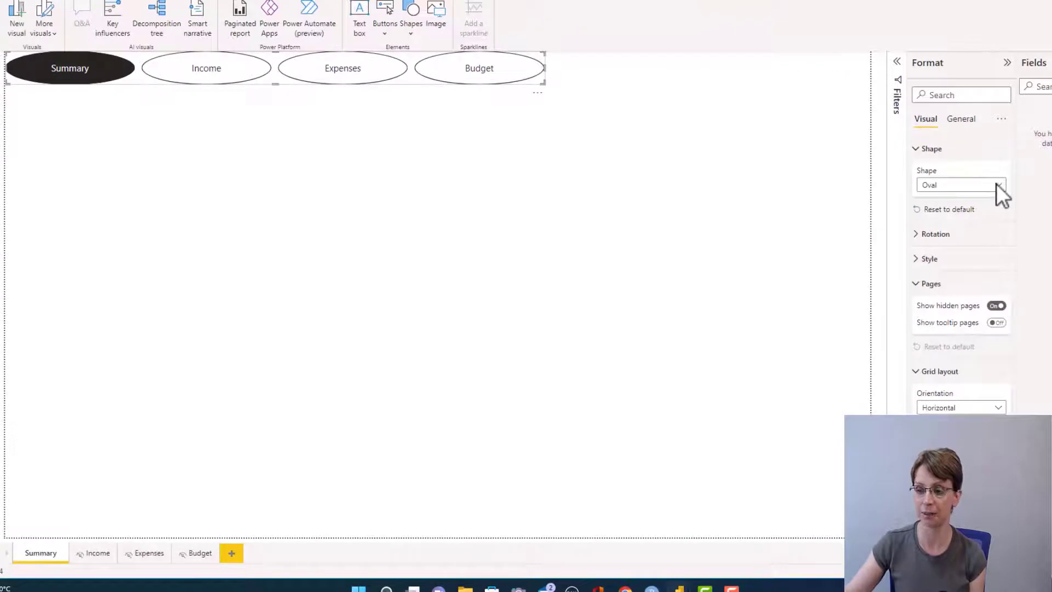
left_click(998, 184)
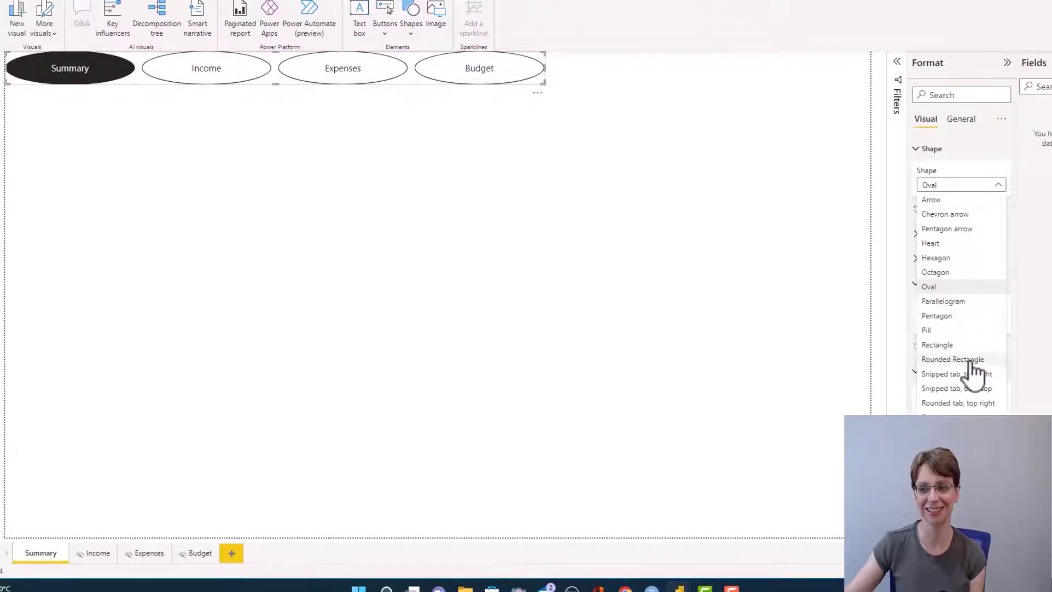
left_click(952, 359)
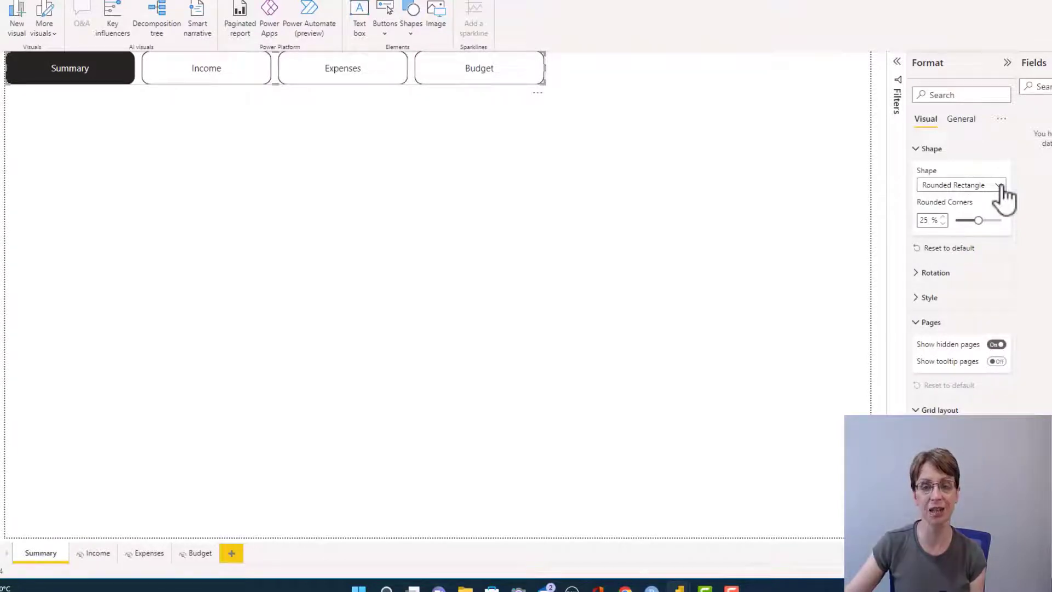
left_click(999, 185)
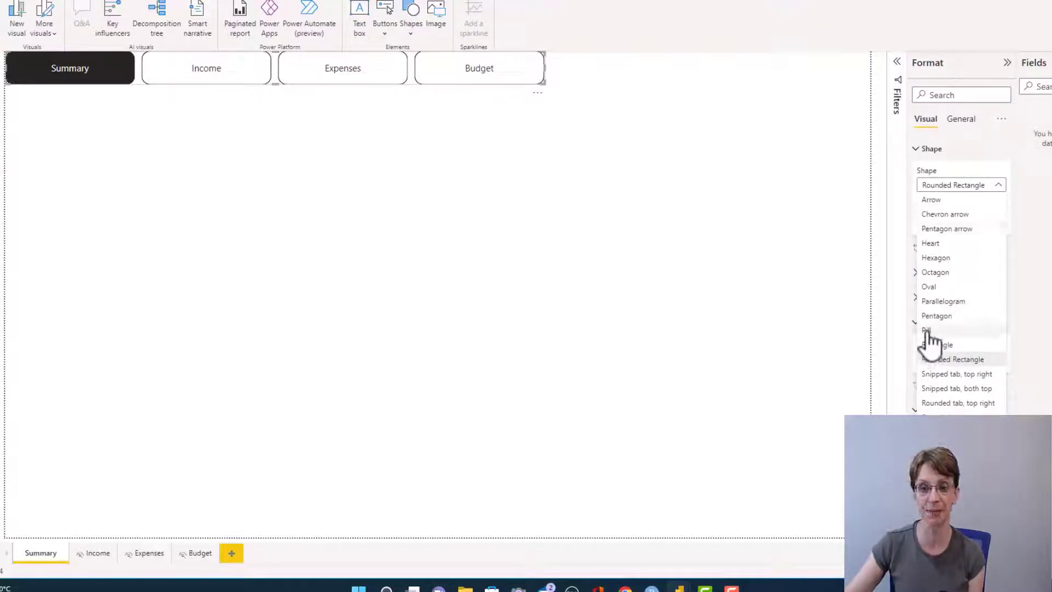
left_click(928, 330)
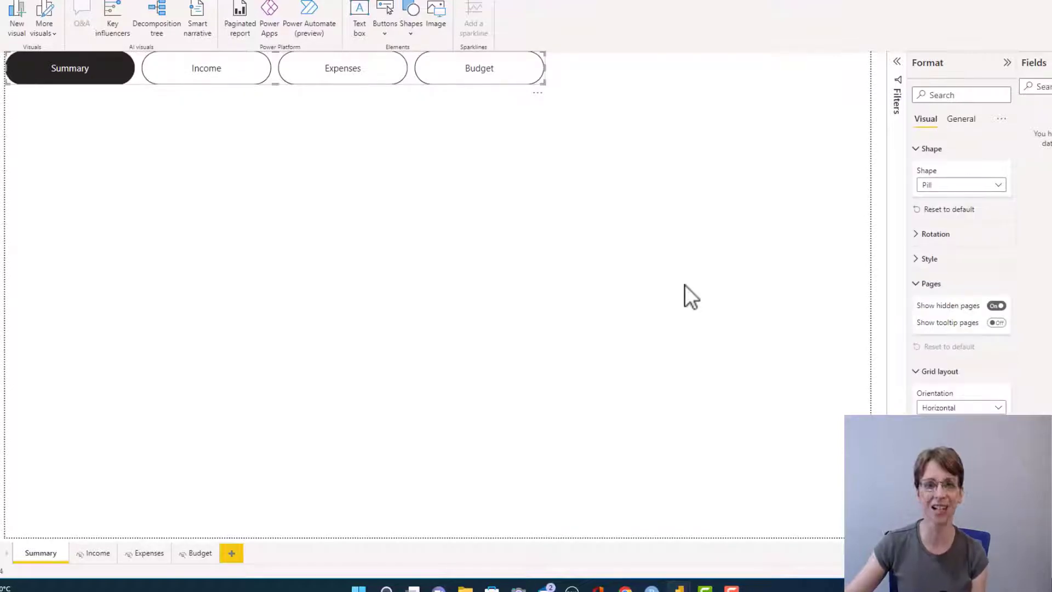
mouse_move(822, 348)
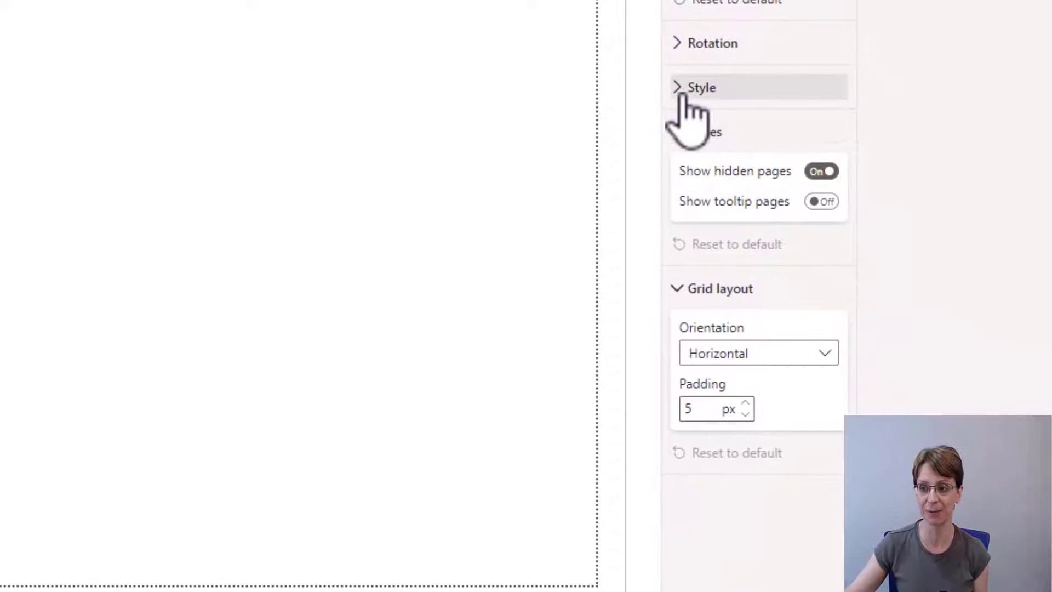
- Style the Default state with dark grey text and a coloured 1 px border on the pills
left_click(700, 88)
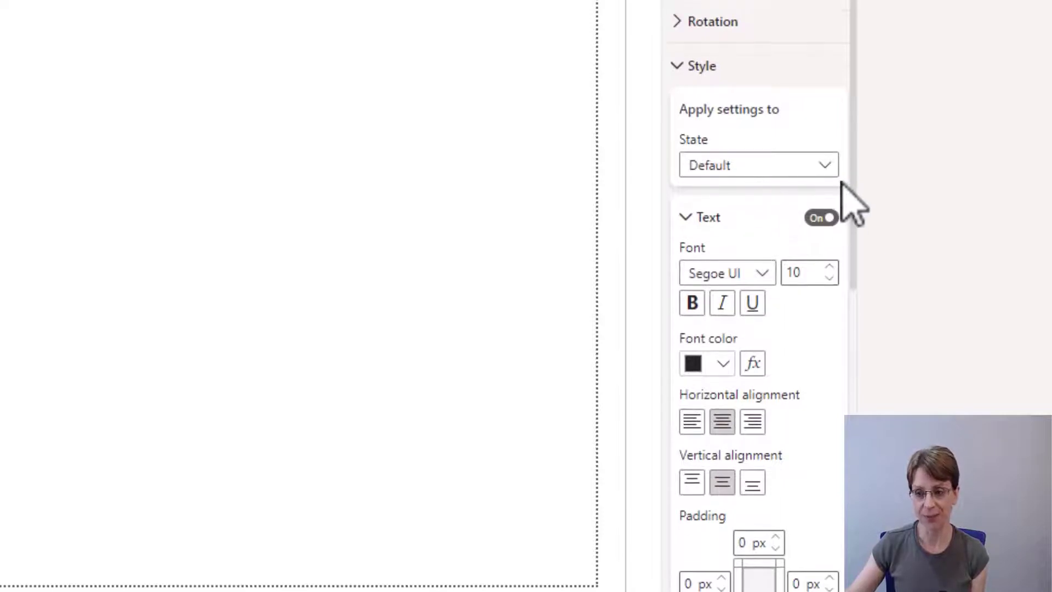
left_click(757, 165)
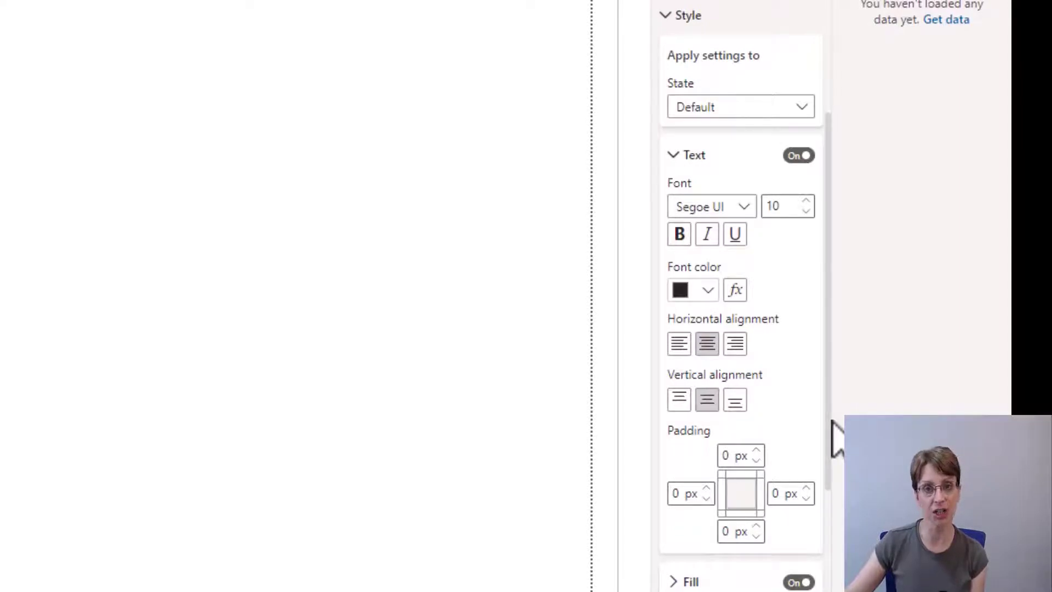
mouse_move(771, 366)
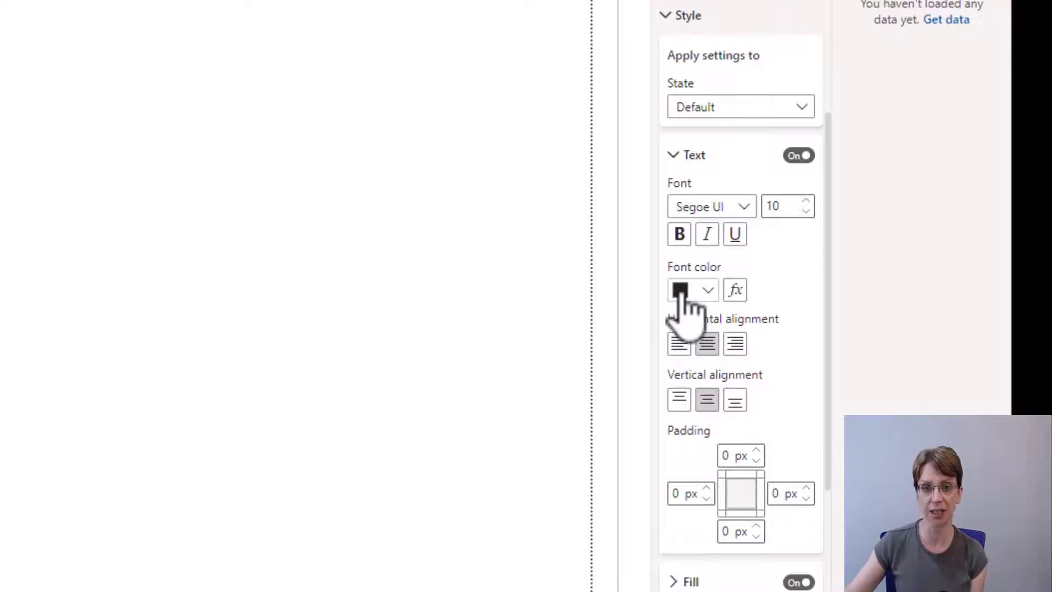
left_click(691, 289)
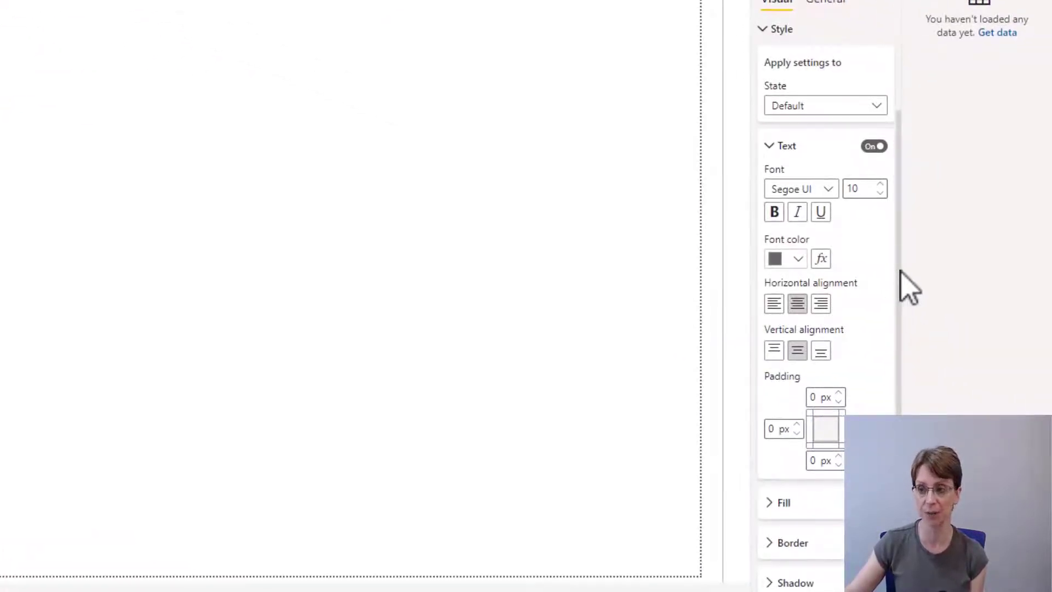
mouse_move(907, 335)
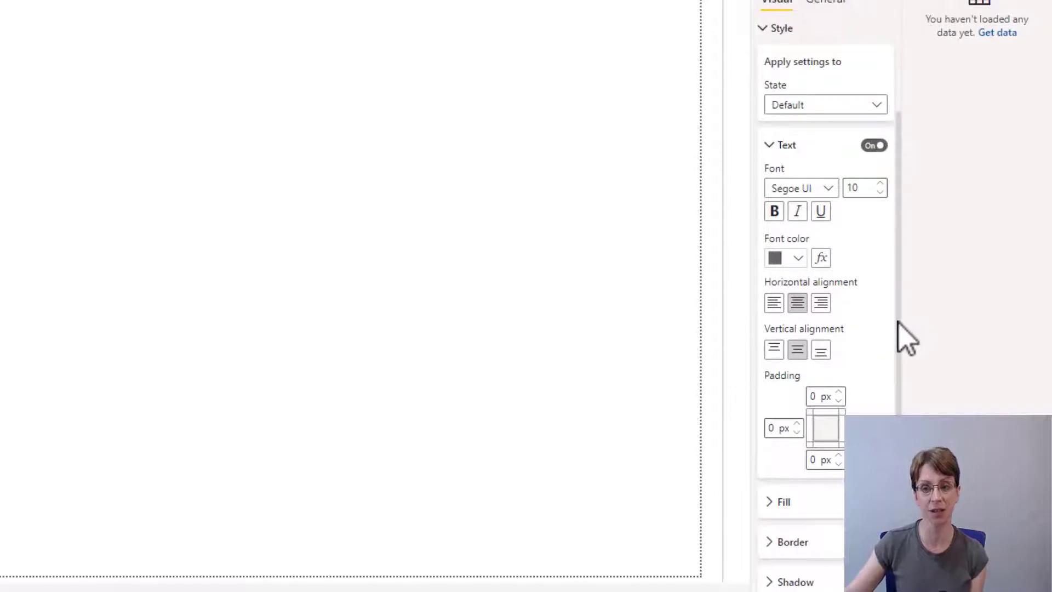
scroll("down", 3)
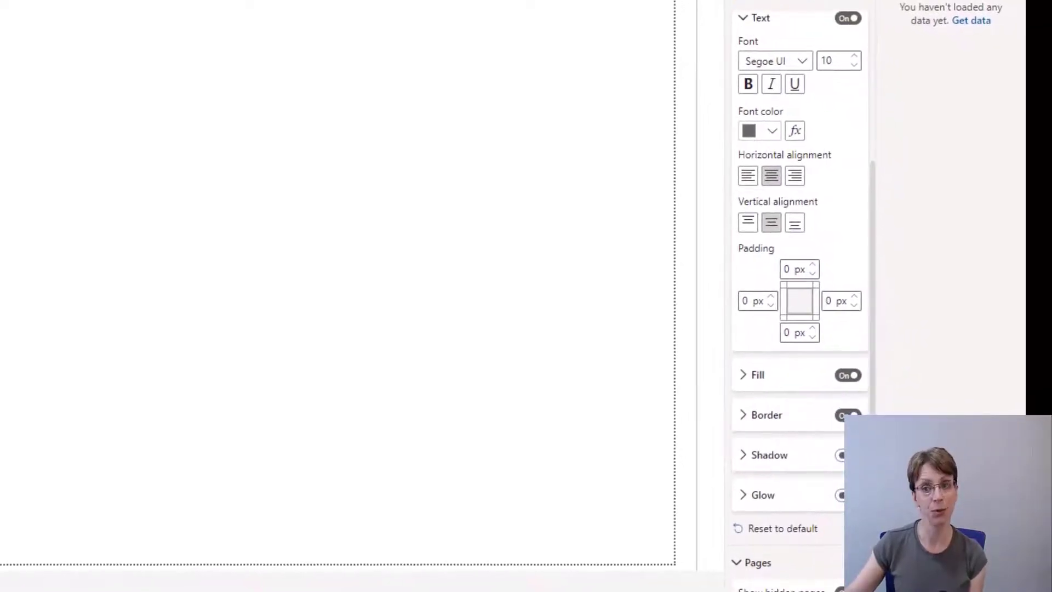
scroll("down", 3)
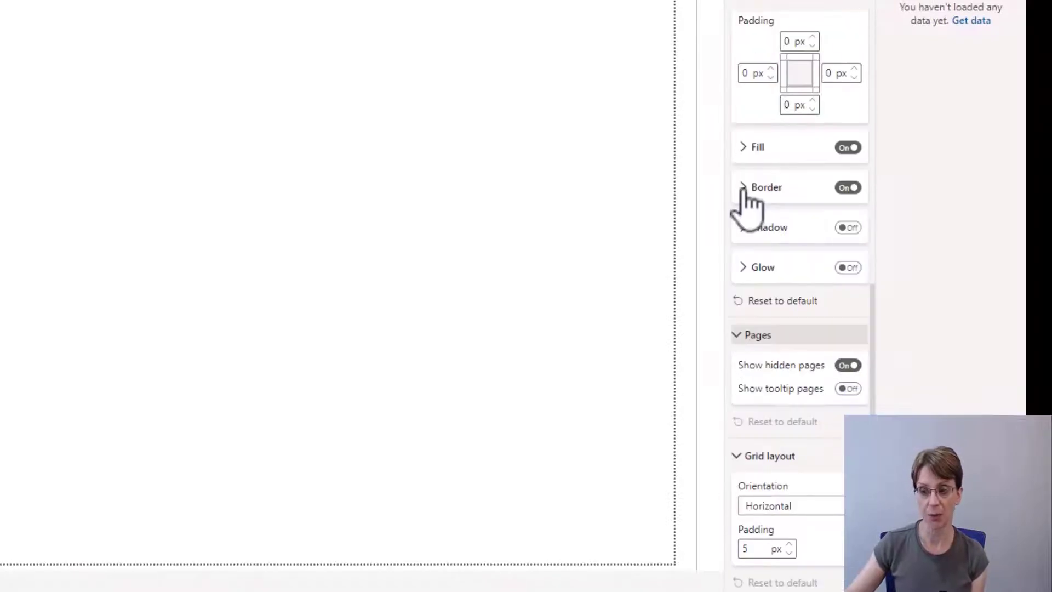
left_click(766, 187)
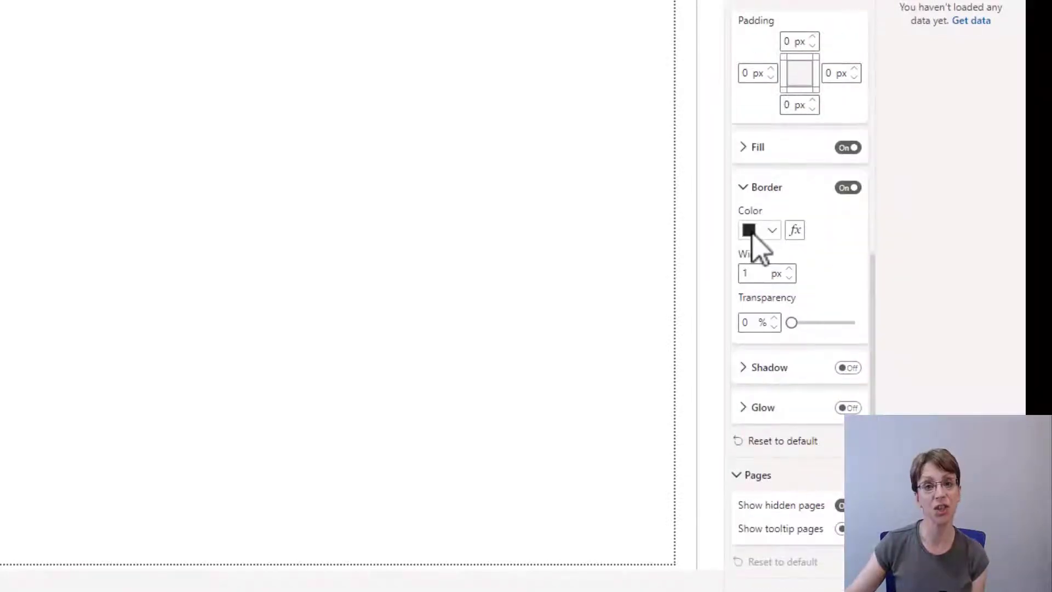
left_click(771, 229)
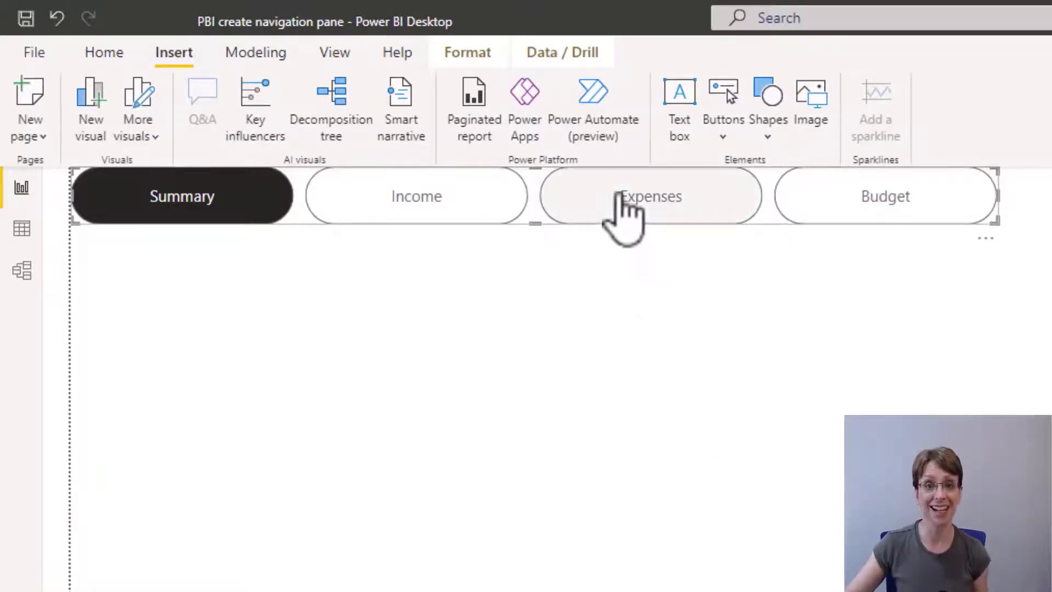
- Reselect the navigator and scroll the Format pane to its Style section
left_click(650, 195)
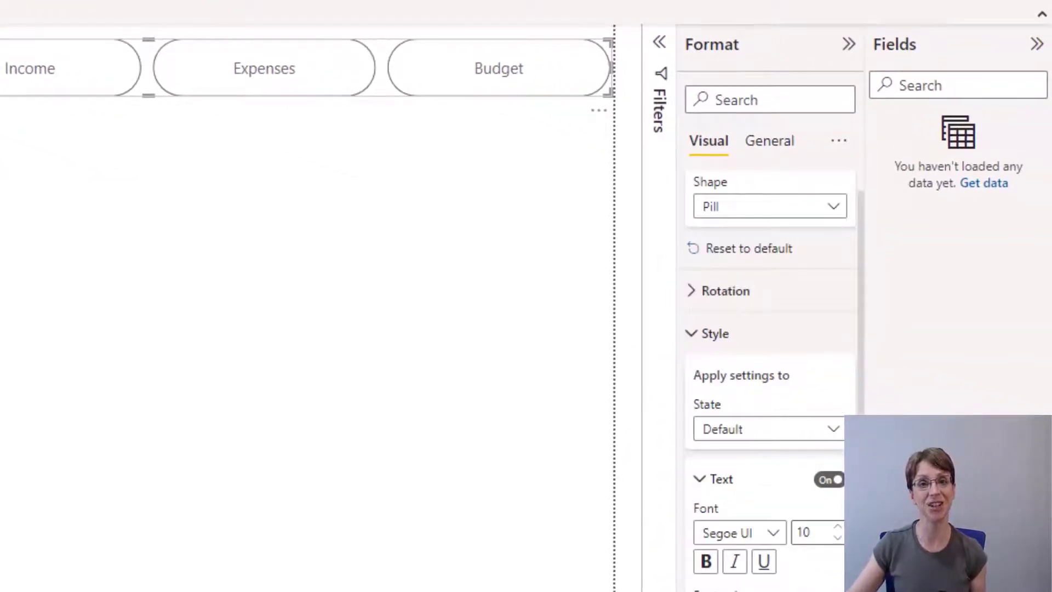
scroll("down", 3)
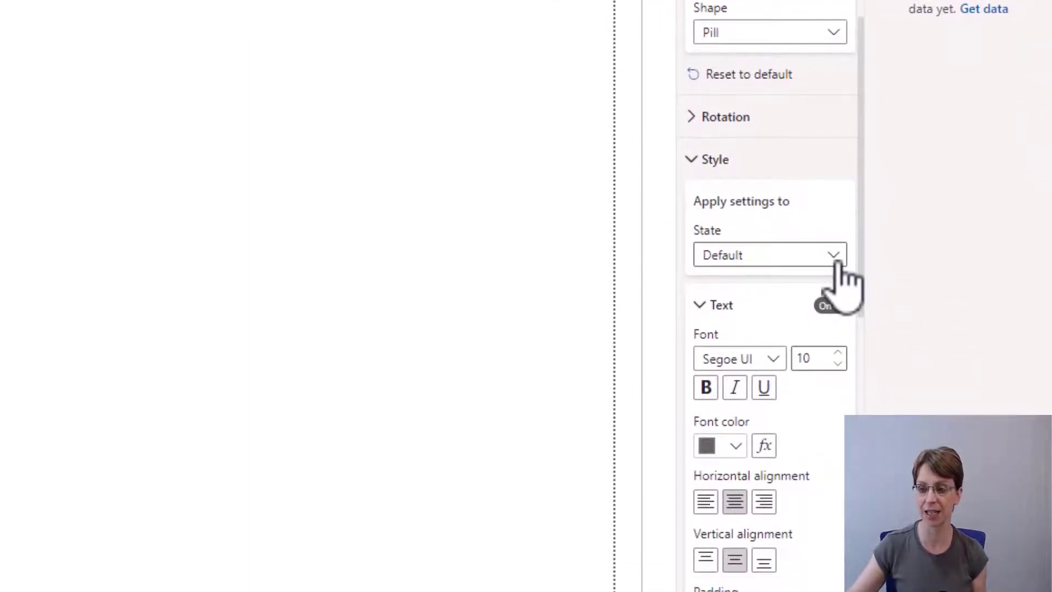
- Switch the style State to Hover with a light fill and 4 px bottom padding
left_click(770, 254)
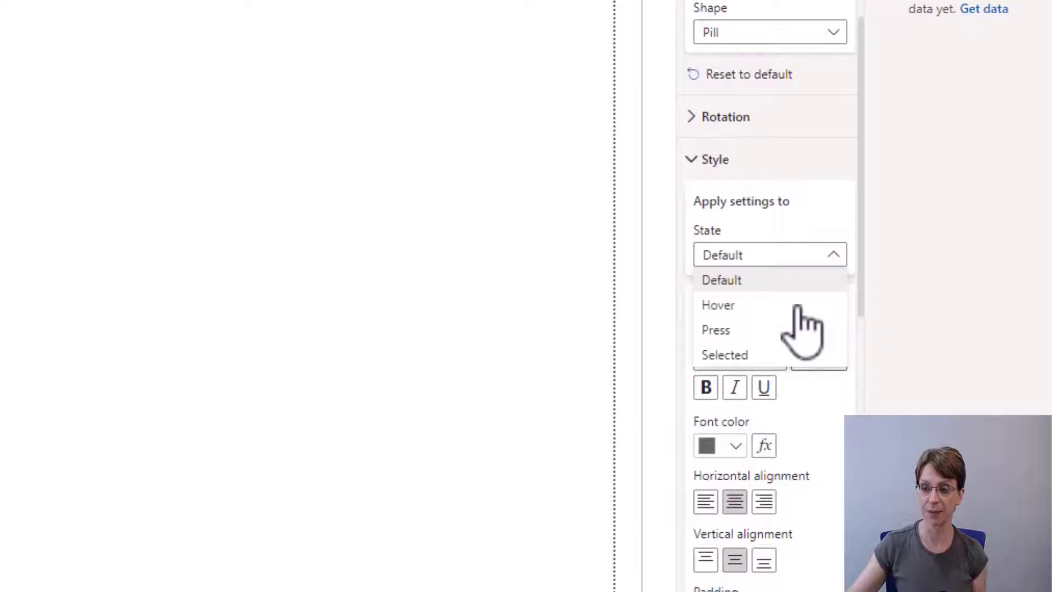
mouse_move(718, 304)
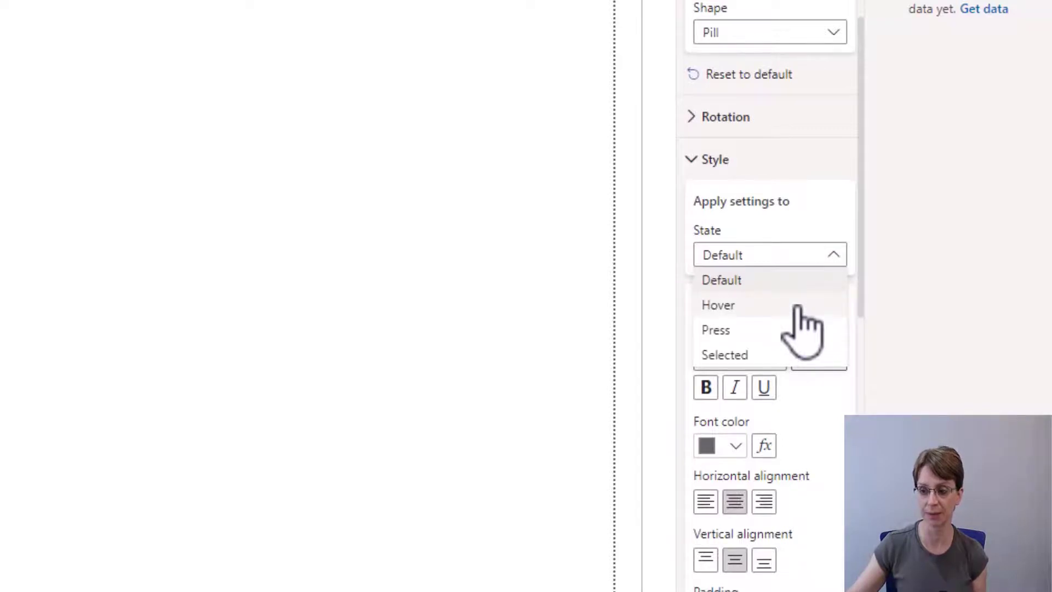
left_click(718, 305)
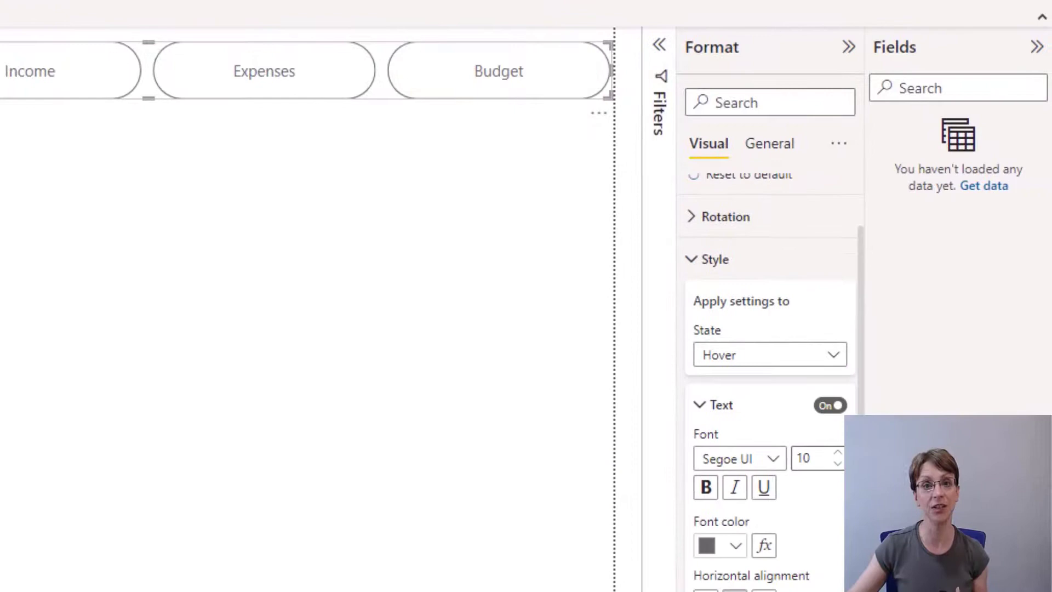
scroll("down", 3)
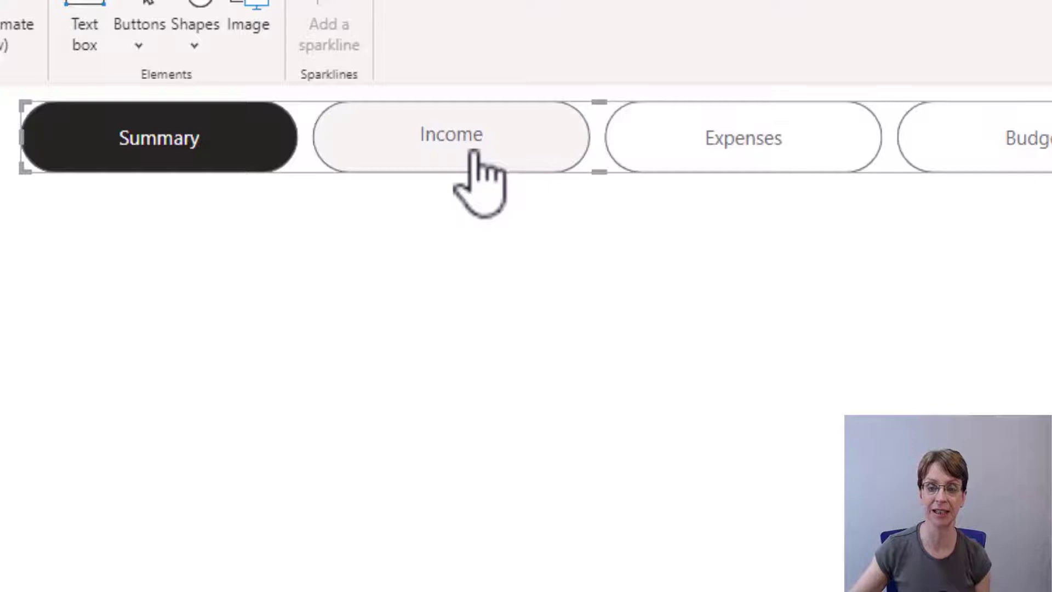
mouse_move(537, 338)
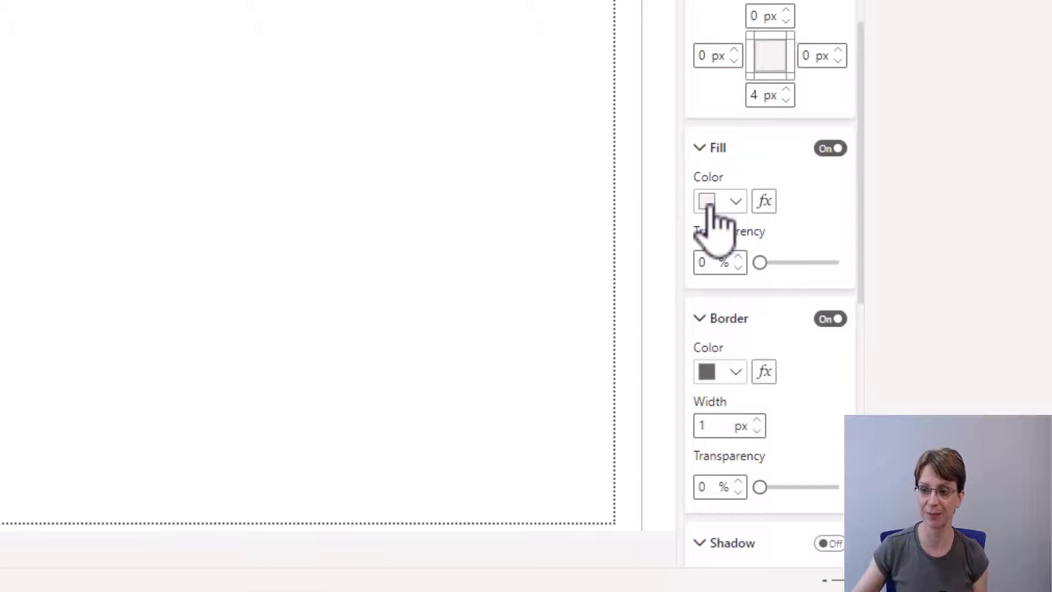
- Set the Hover fill colour to a light blue hex code
left_click(719, 200)
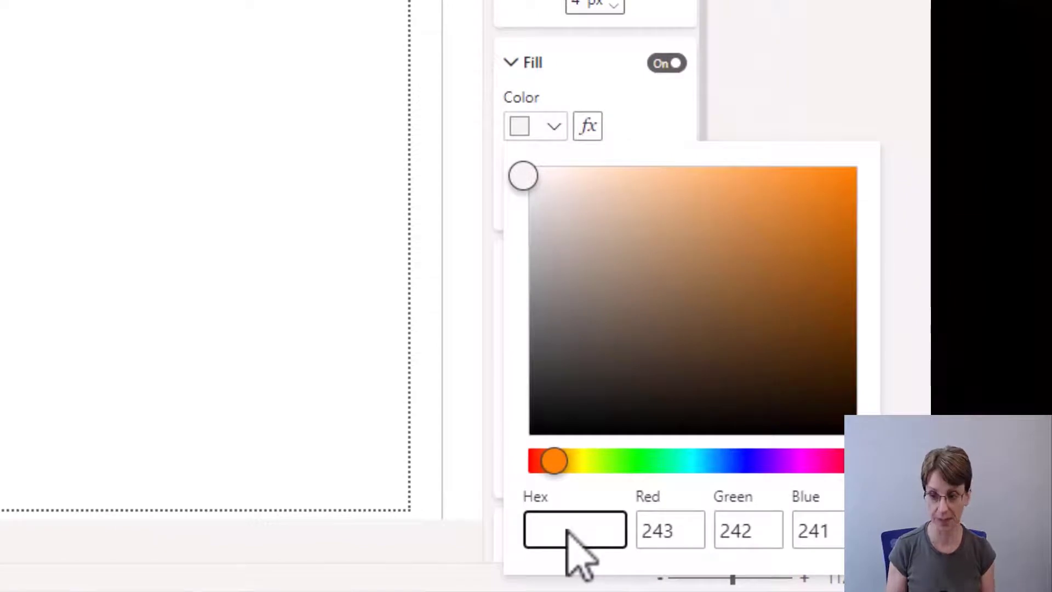
type("#c")
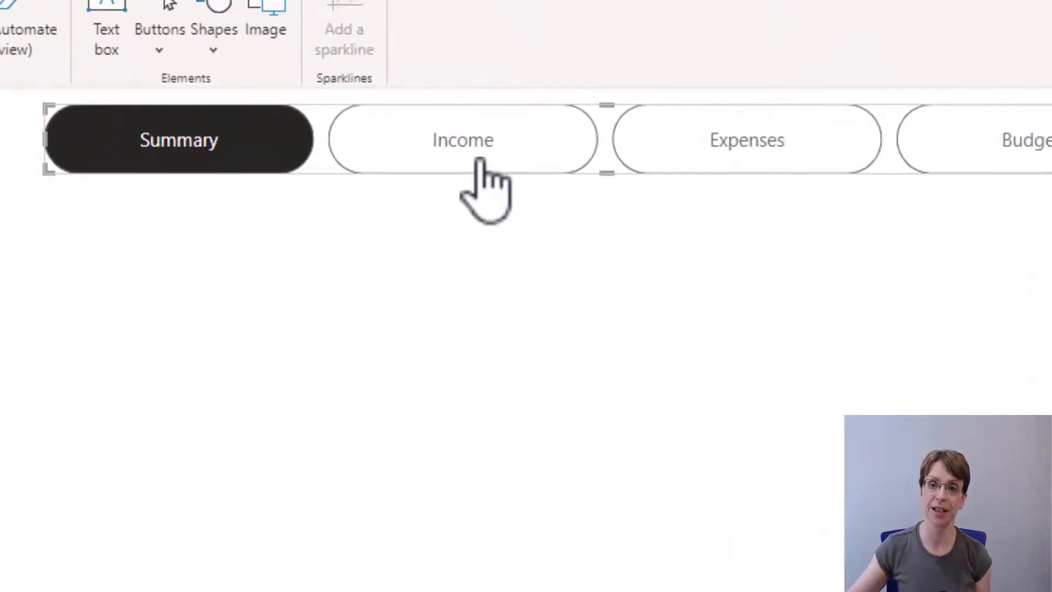
left_click(463, 139)
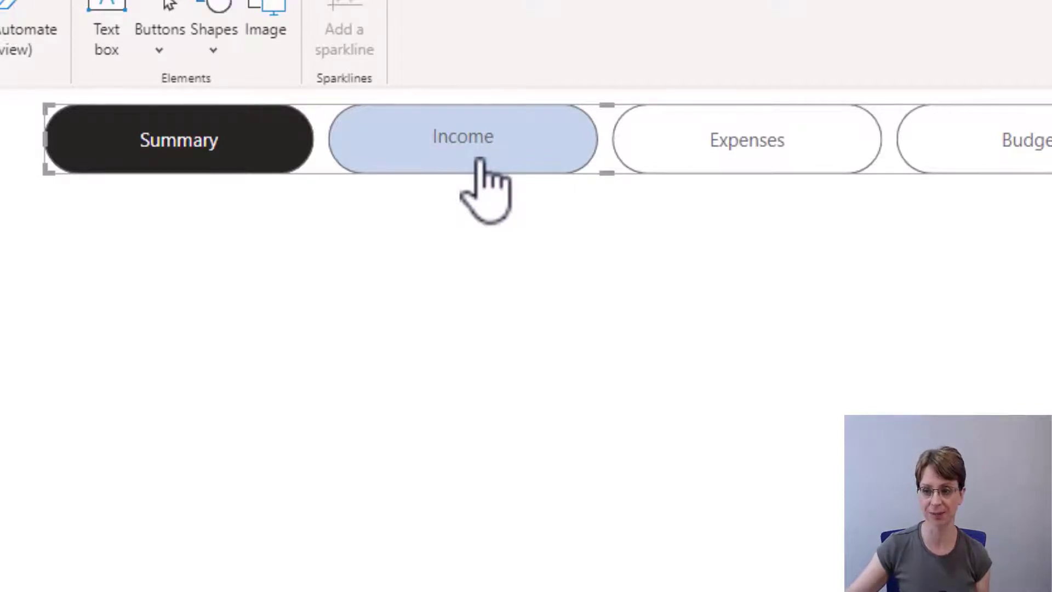
mouse_move(516, 351)
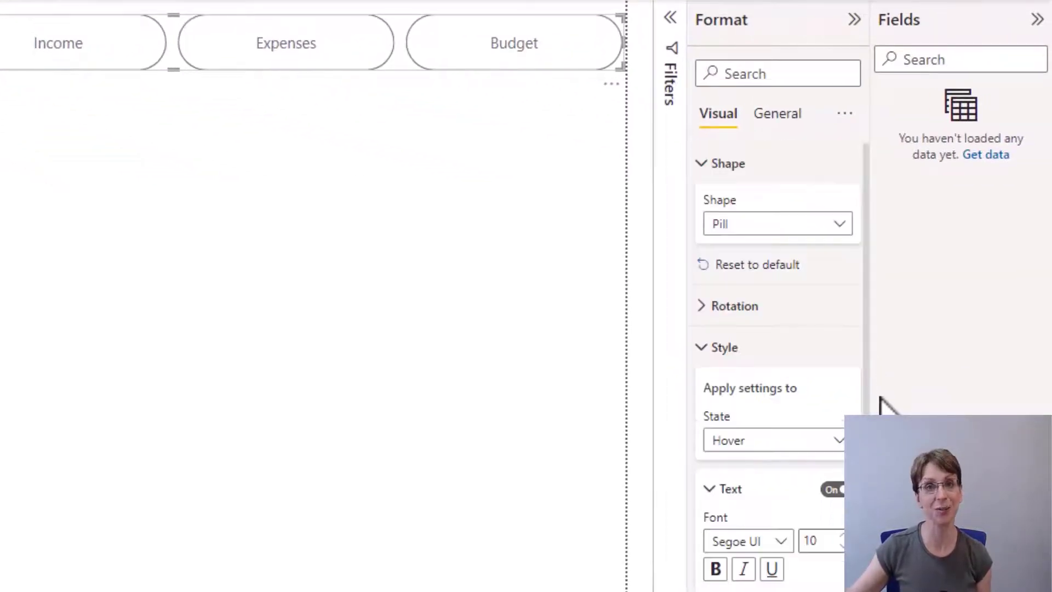
- Switch the style State to Press and set top padding to 4 px
scroll("down", 3)
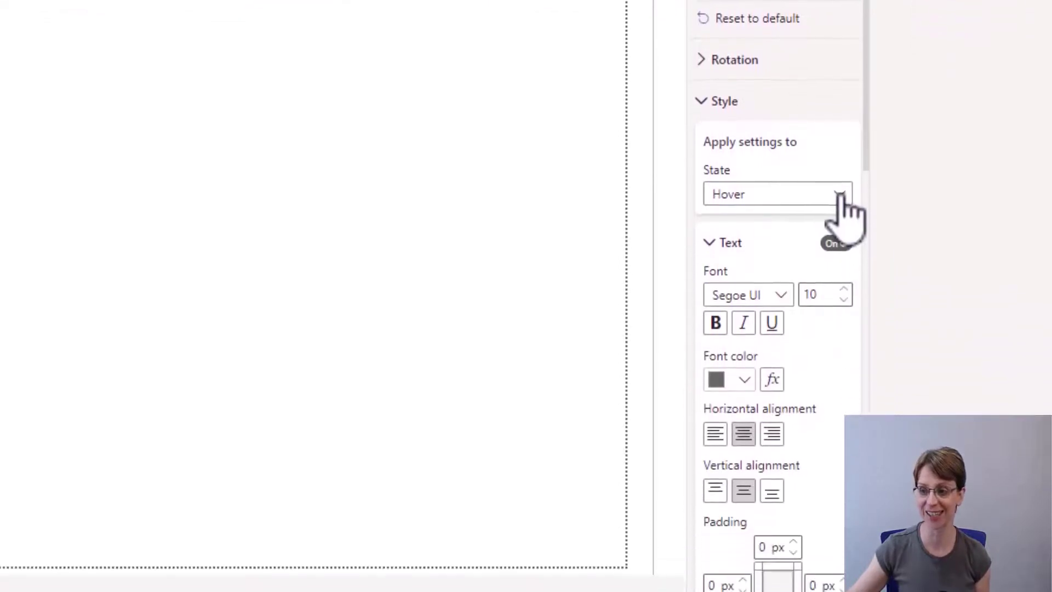
left_click(777, 194)
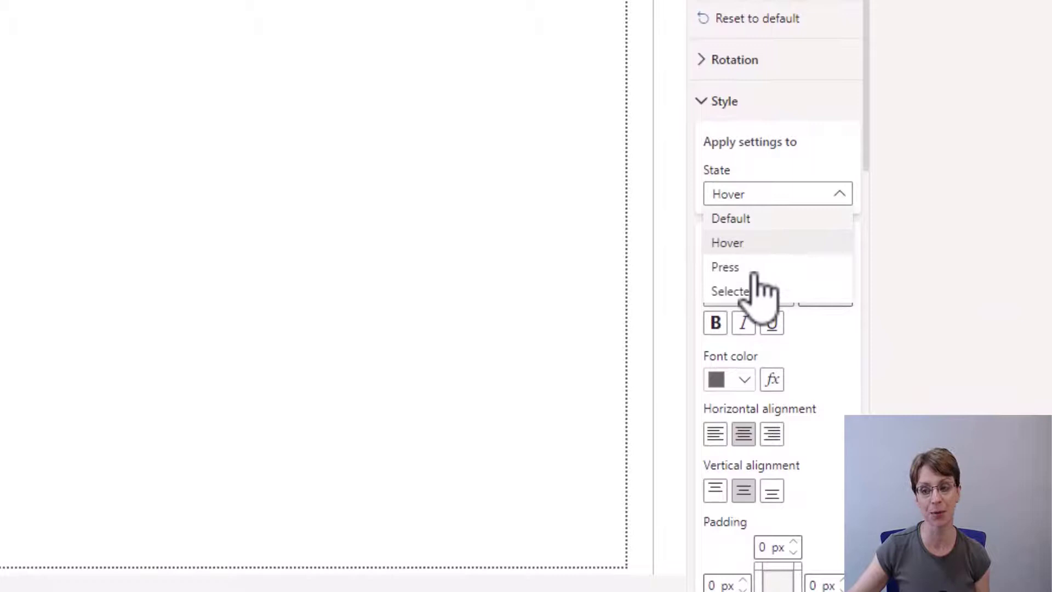
left_click(725, 267)
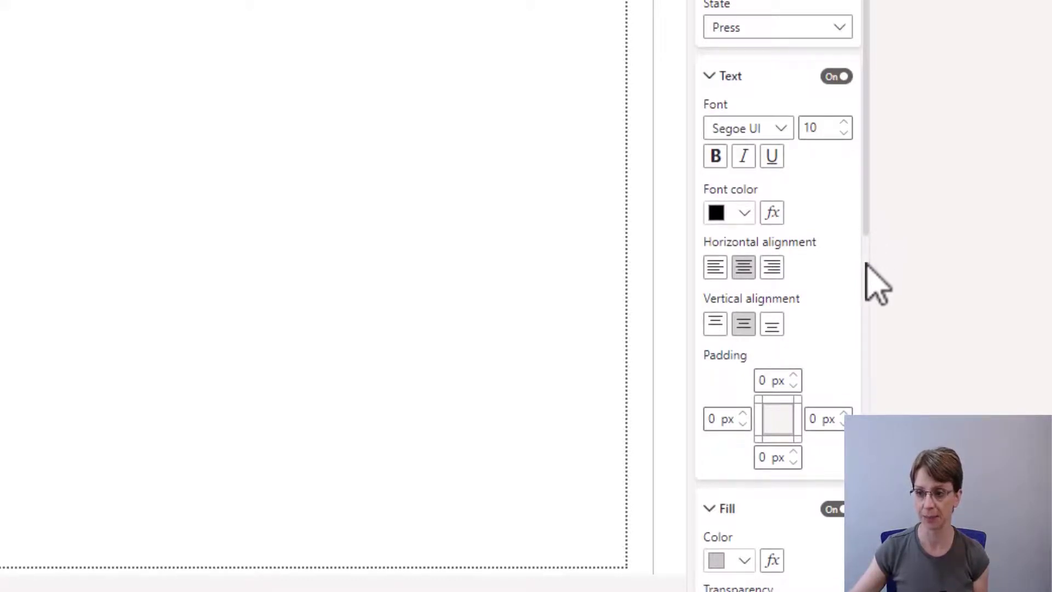
scroll("down", 3)
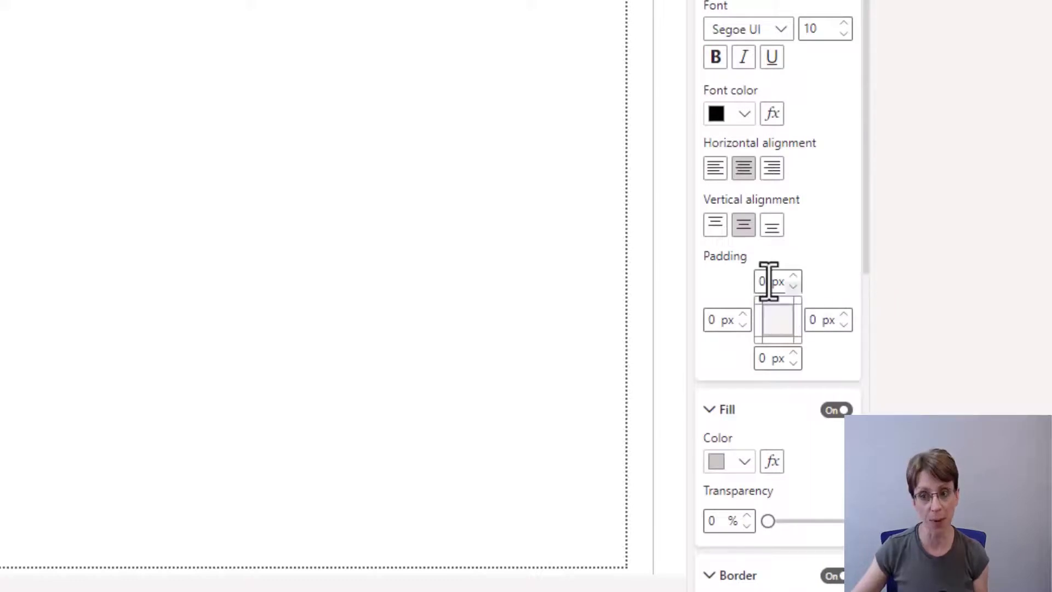
left_click(771, 280)
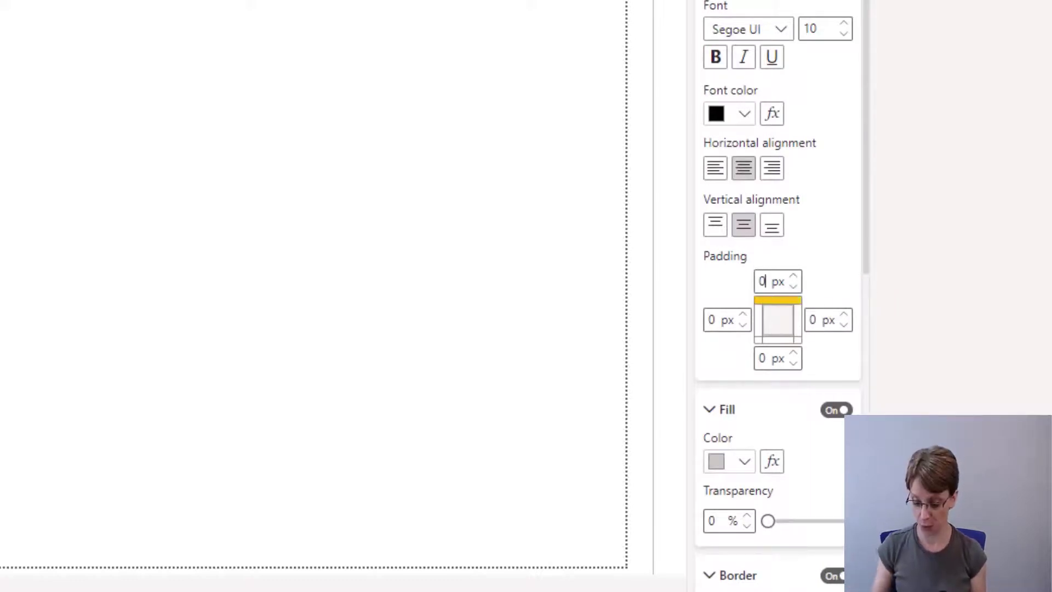
type("4")
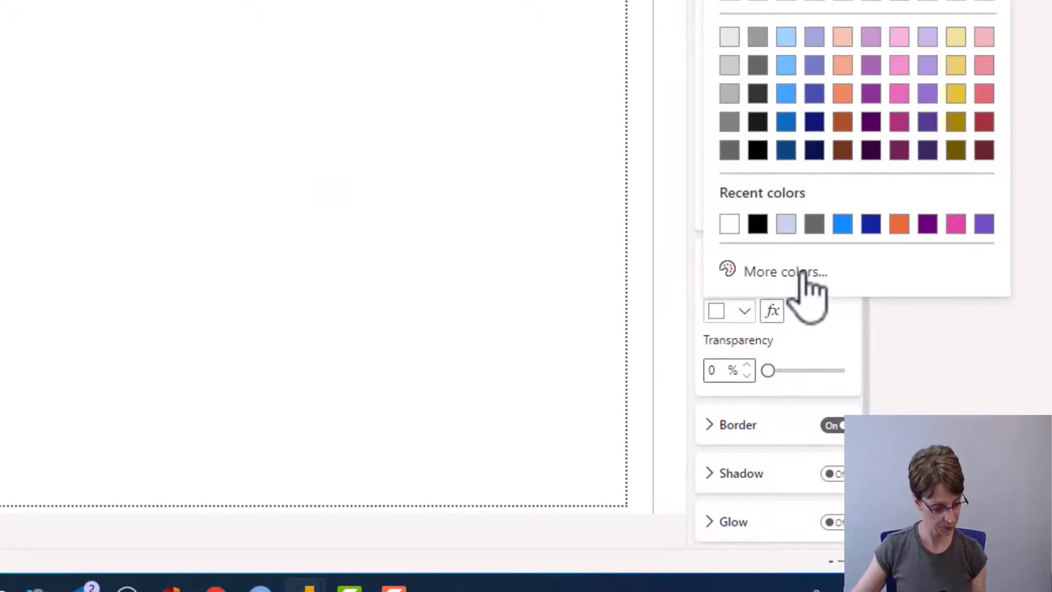
- Set the Press fill colour via More colors to a brighter blue hex code
left_click(784, 272)
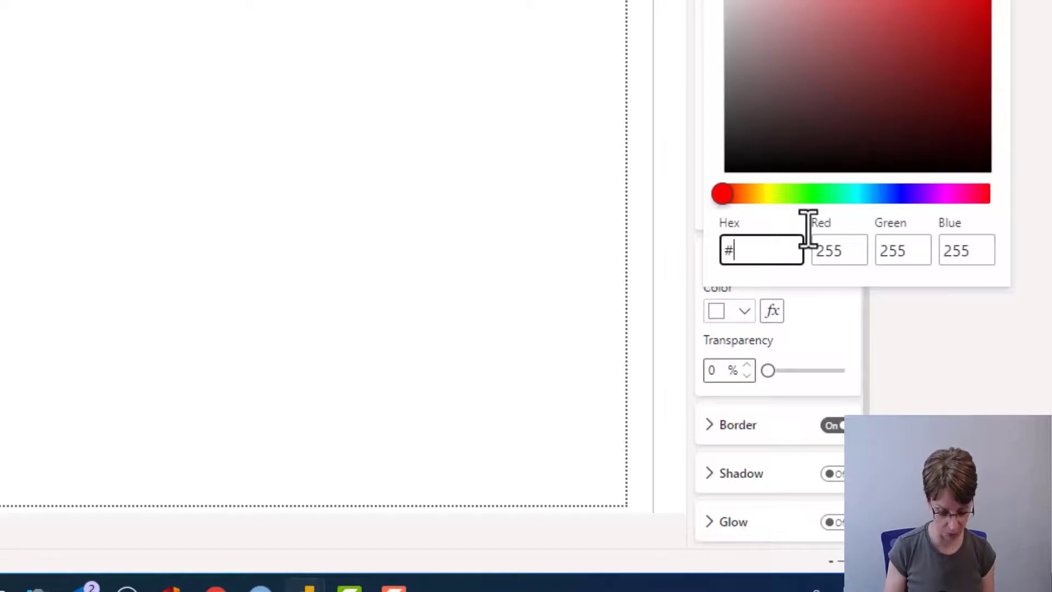
type("A")
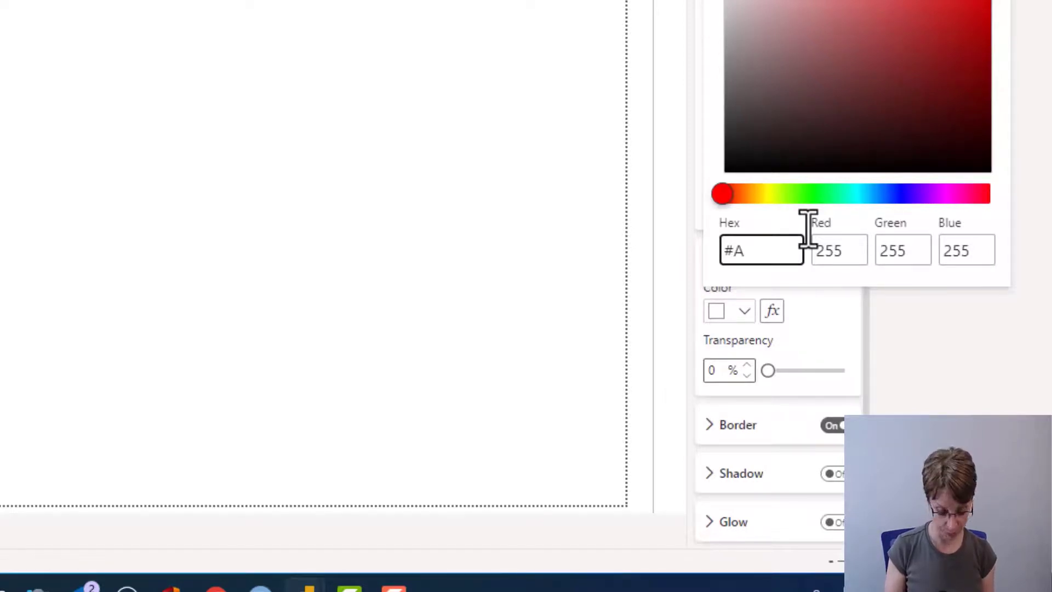
type("0D")
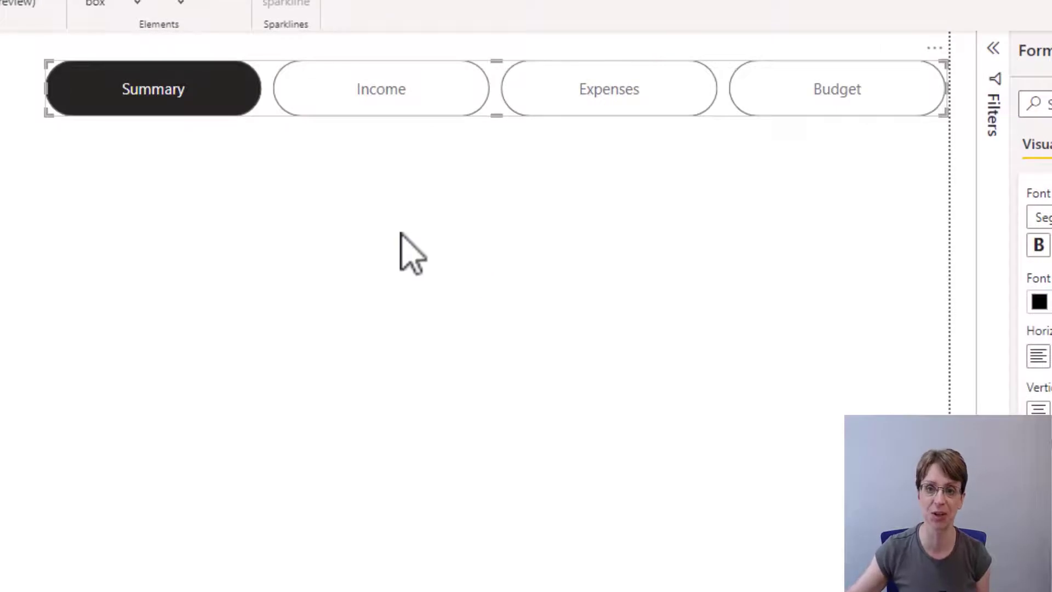
mouse_move(429, 188)
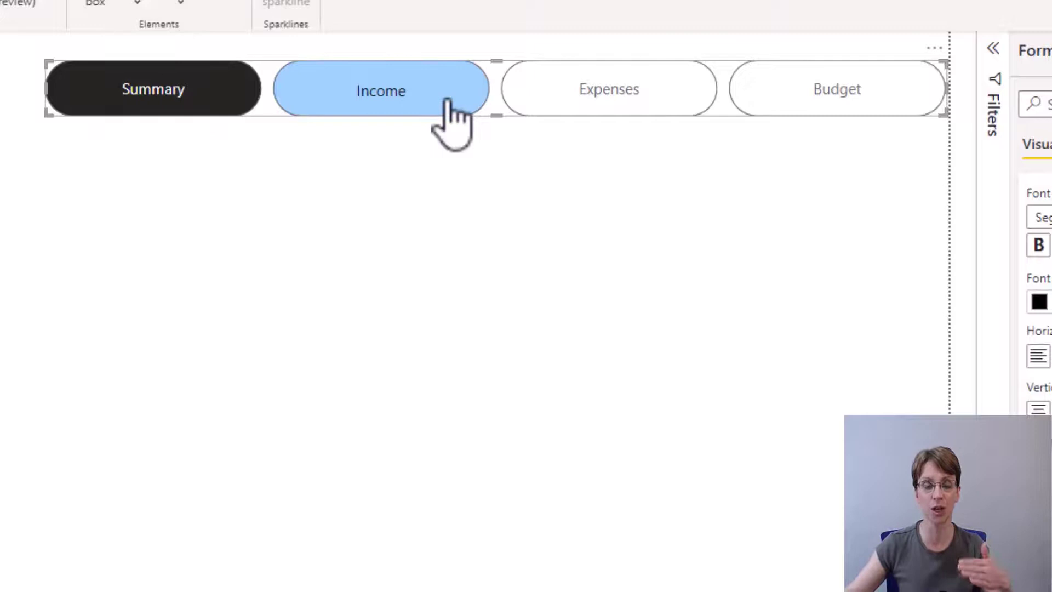
mouse_move(537, 413)
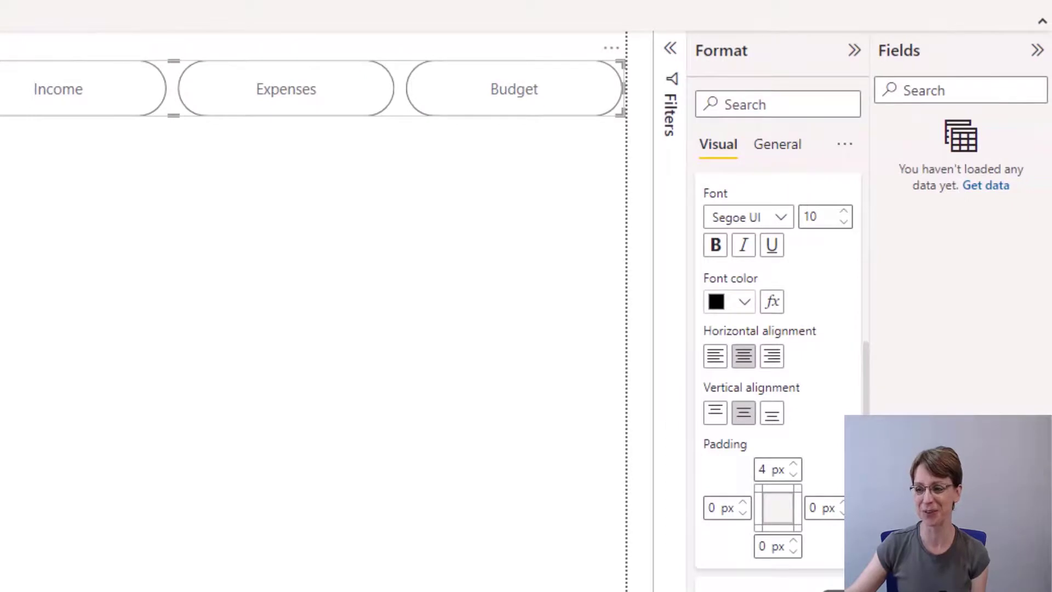
- Set the navigator's Selected-state button text colour to black
scroll("down", 3)
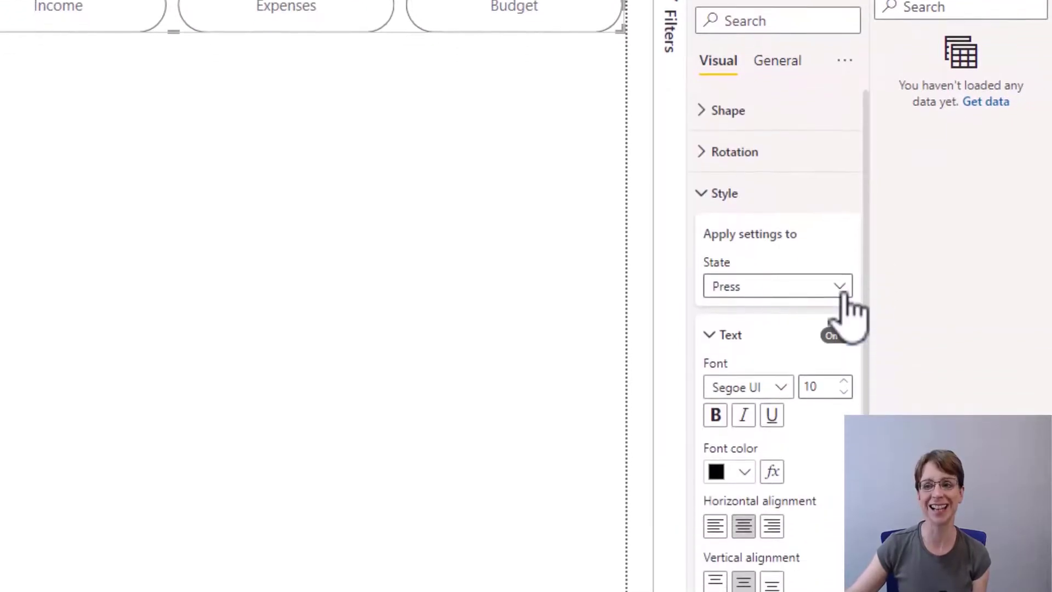
left_click(777, 286)
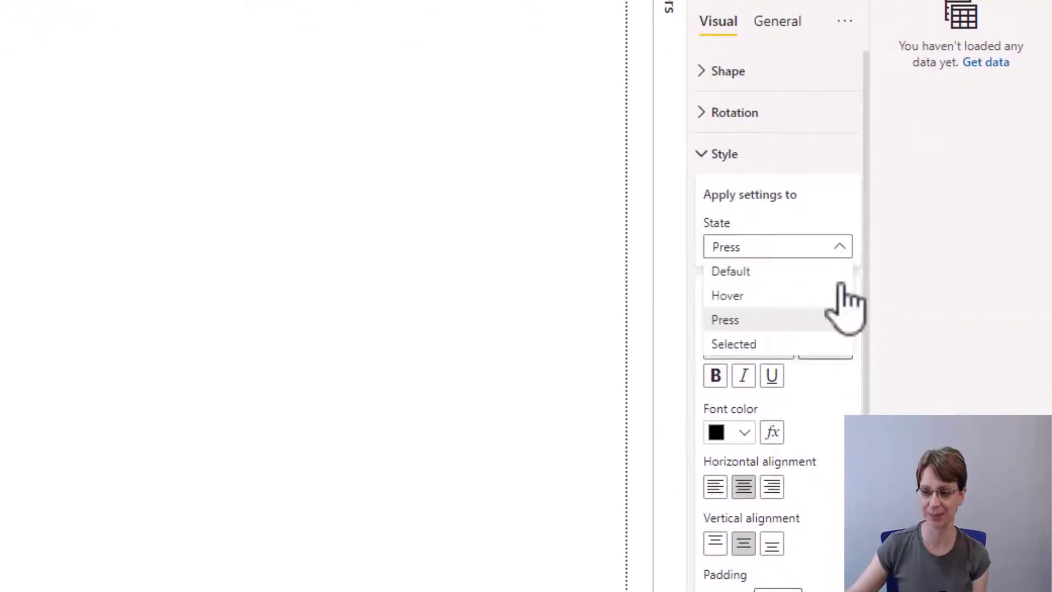
mouse_move(774, 363)
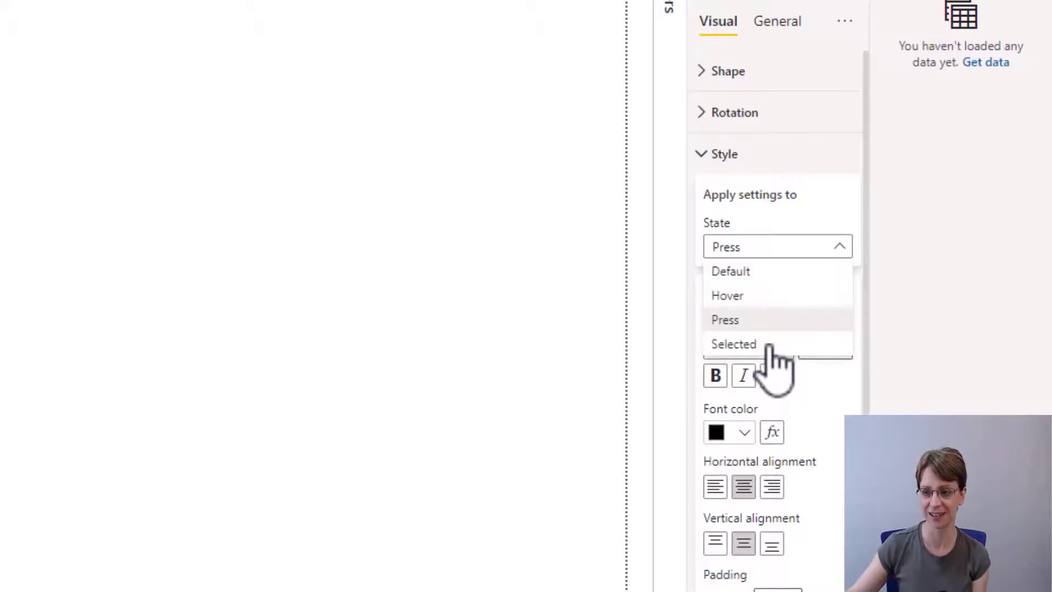
left_click(733, 343)
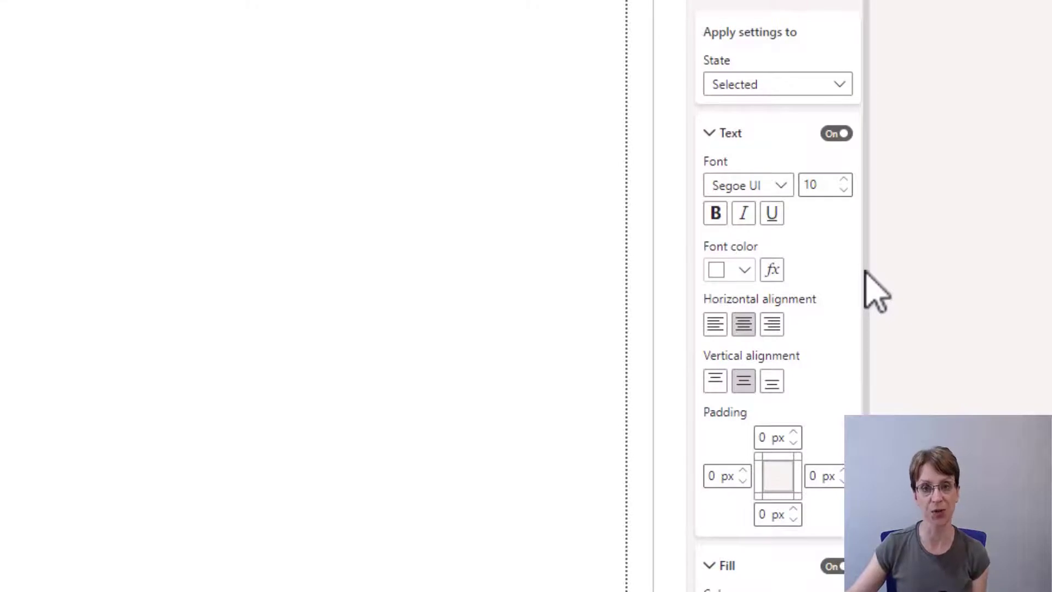
mouse_move(825, 302)
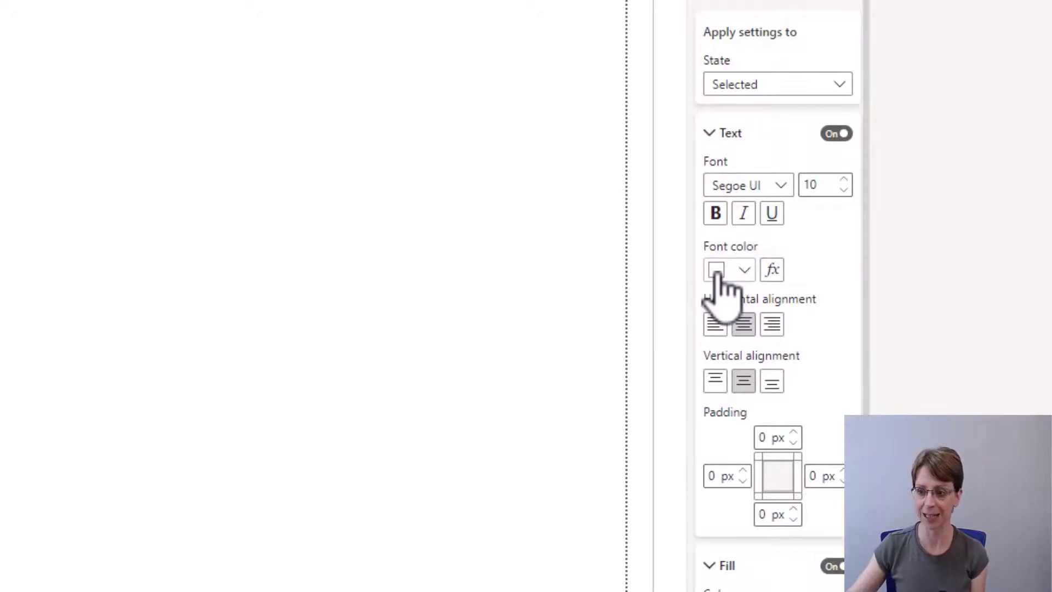
left_click(716, 270)
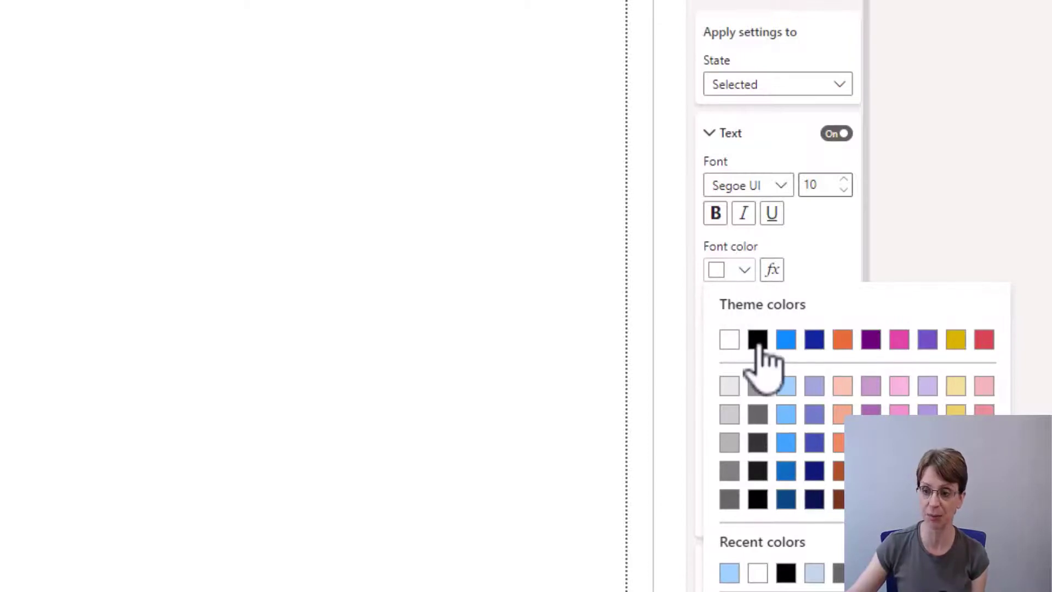
mouse_move(757, 338)
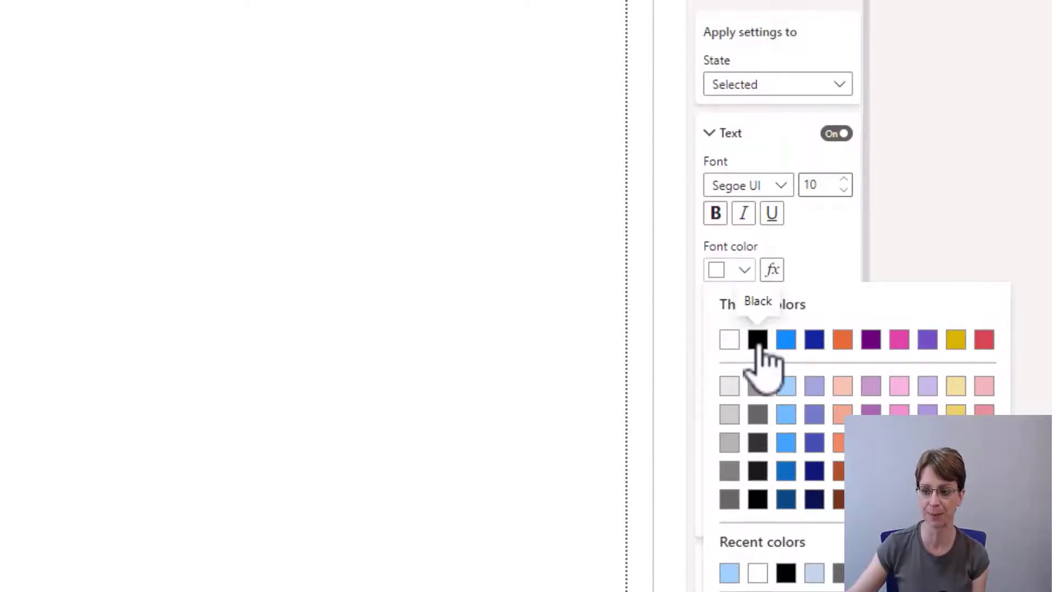
left_click(756, 340)
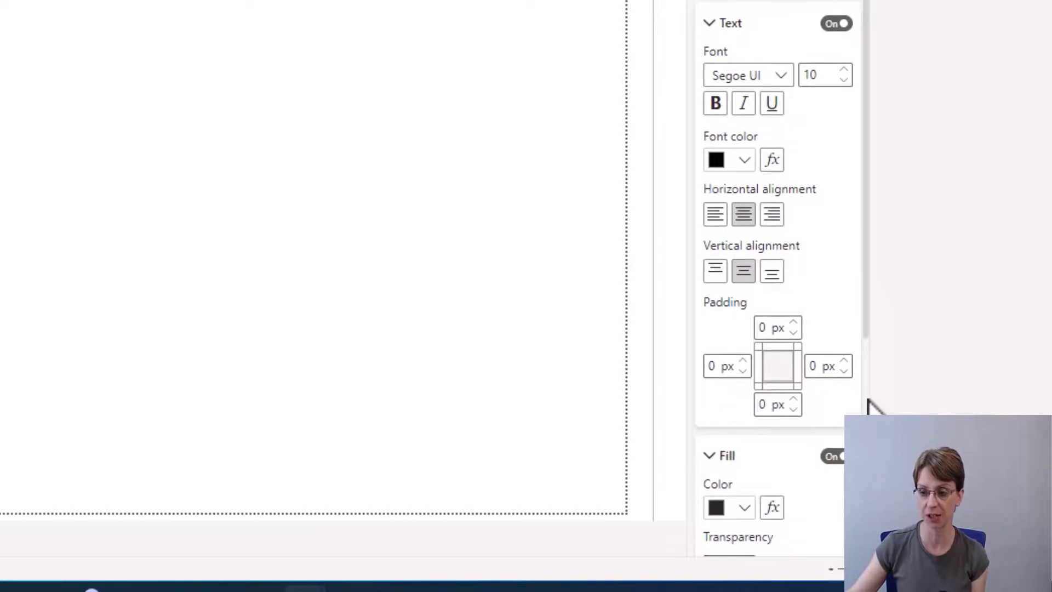
- Set the Selected-state button fill to pale blue hex #DFEEFB via More colors
scroll("down", 3)
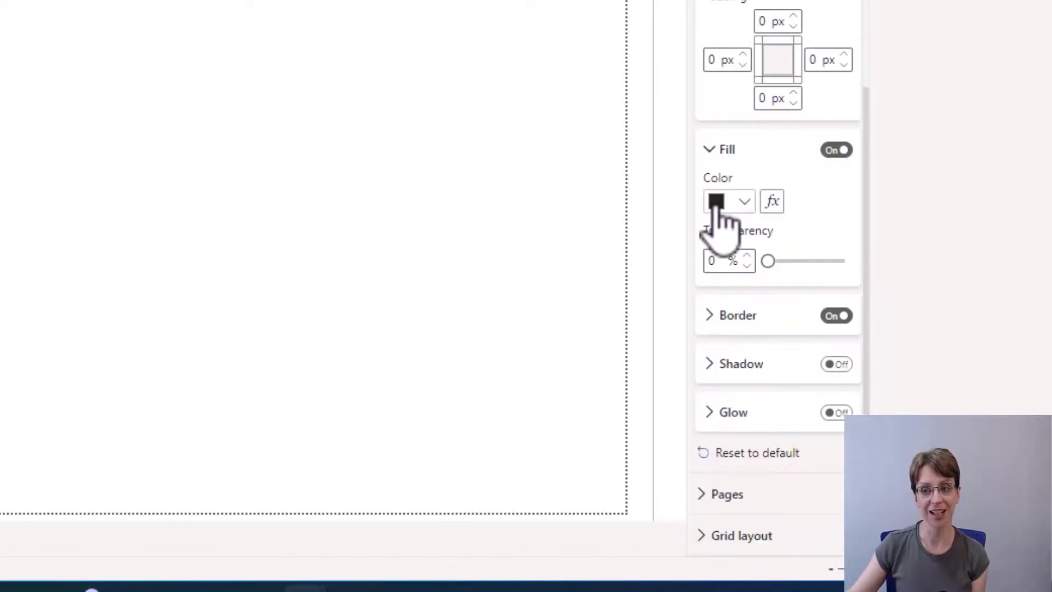
left_click(727, 201)
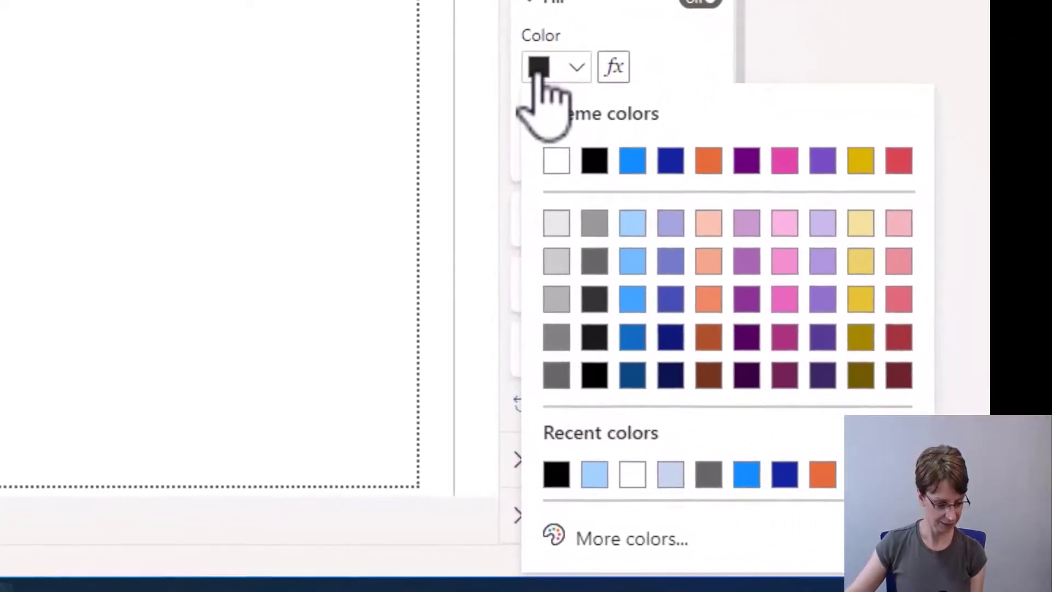
mouse_move(623, 539)
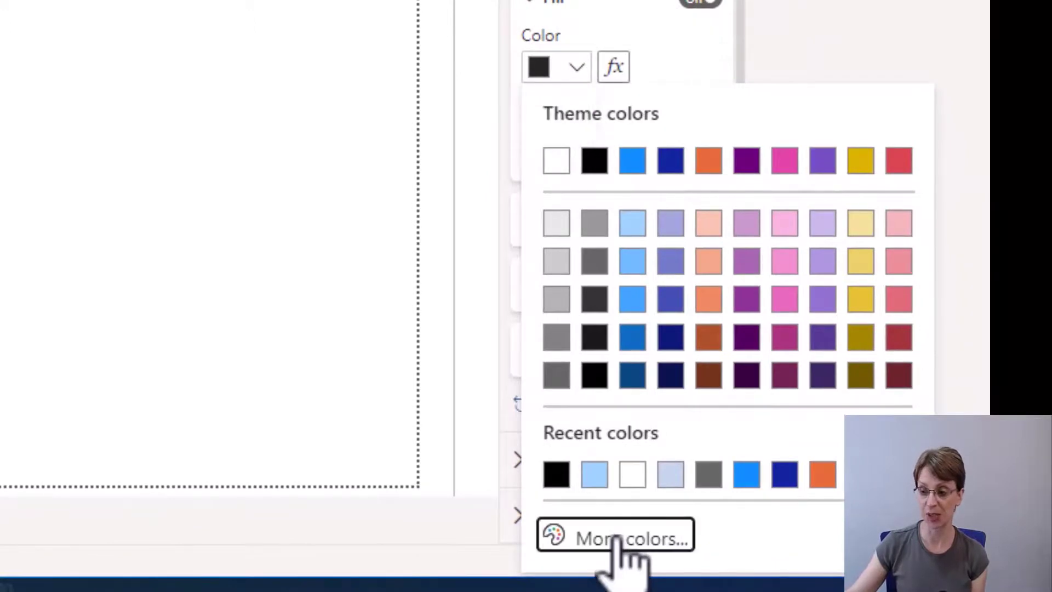
left_click(615, 538)
type("#")
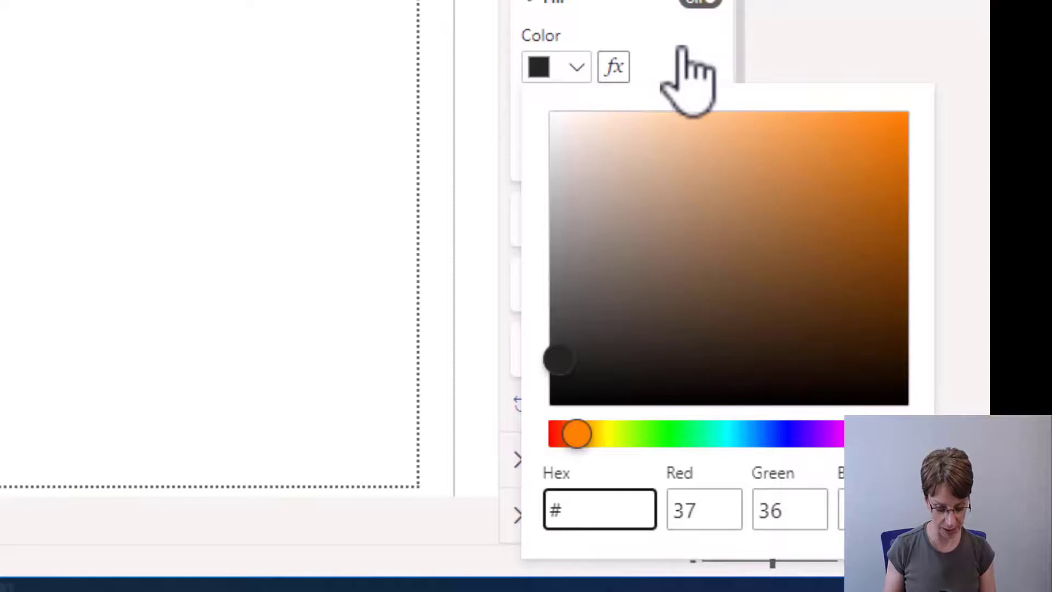
type("D")
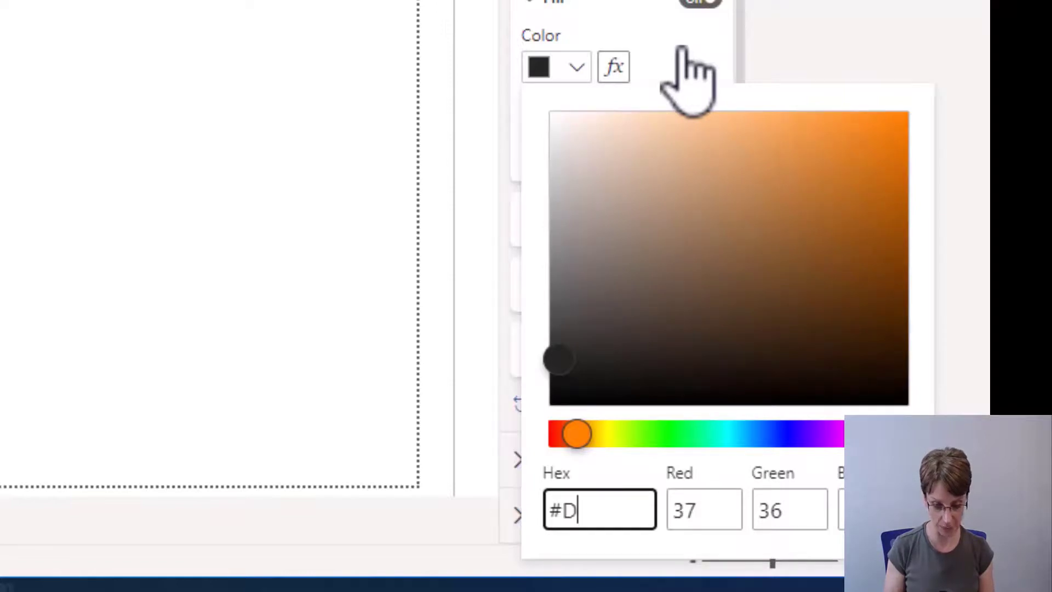
type("EEF")
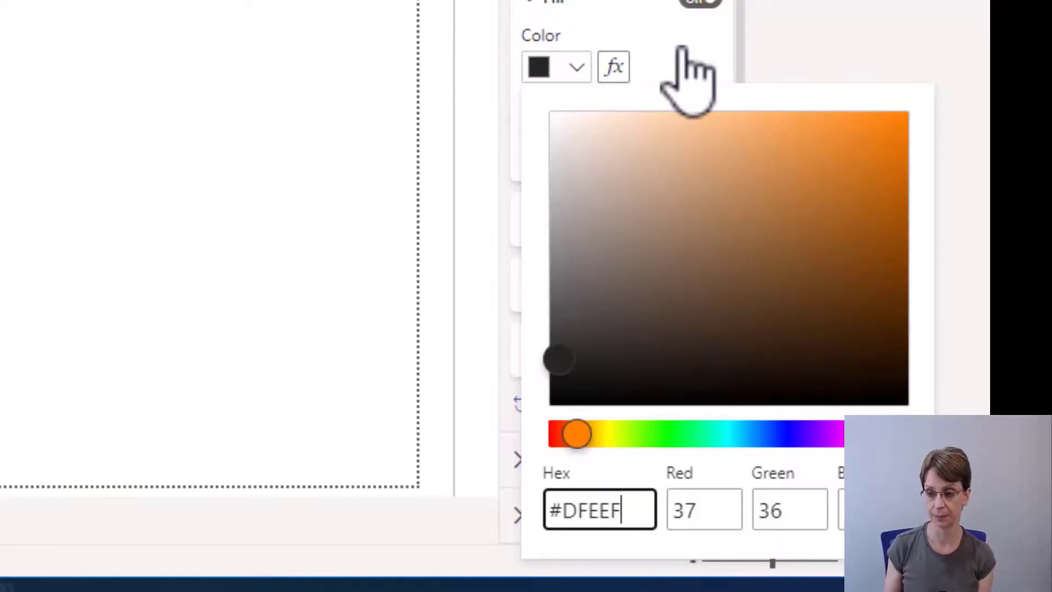
type("B")
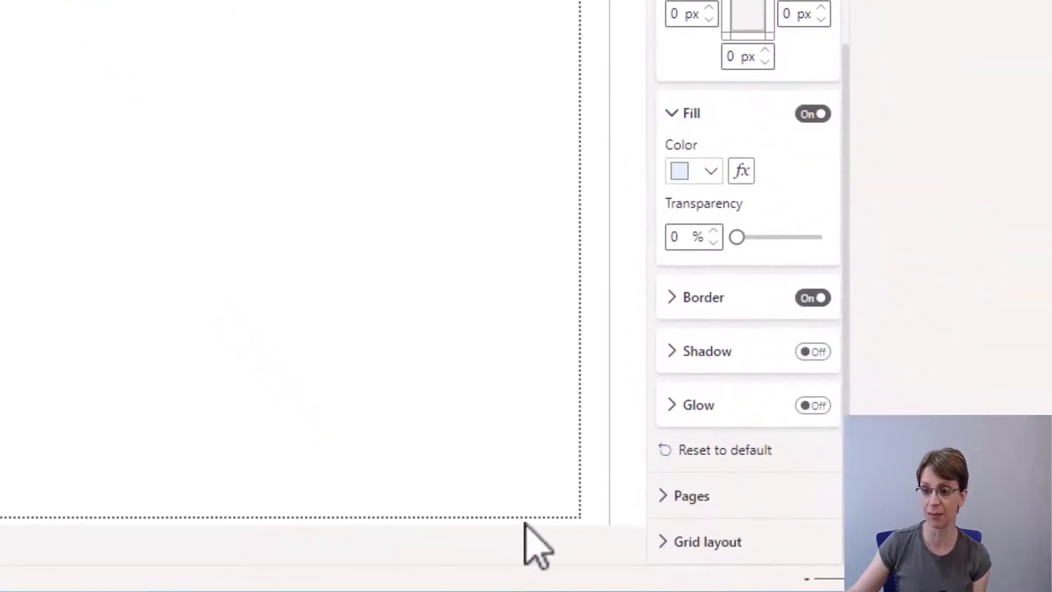
mouse_move(705, 395)
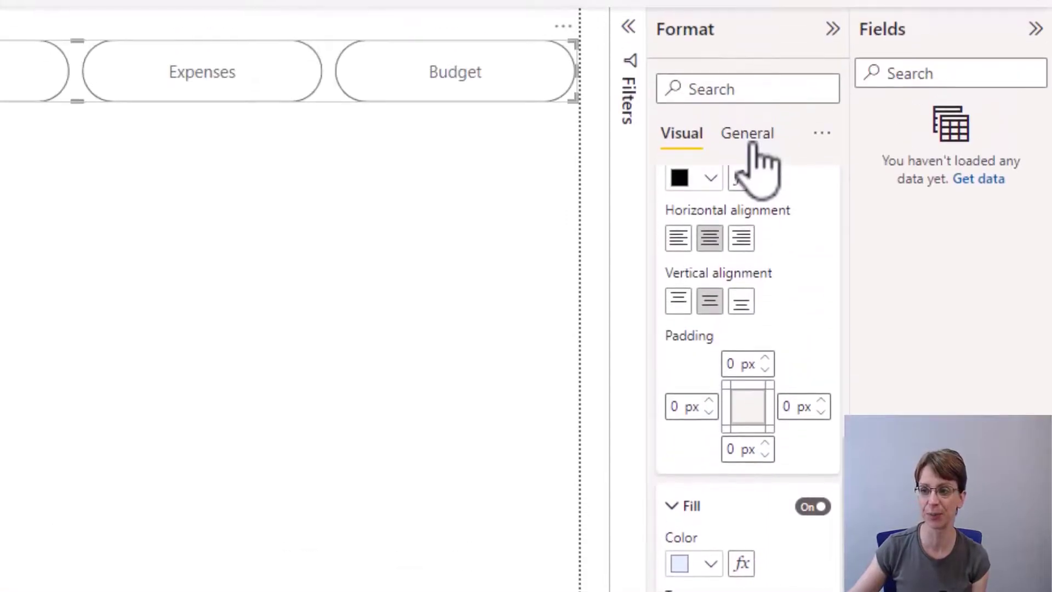
left_click(746, 133)
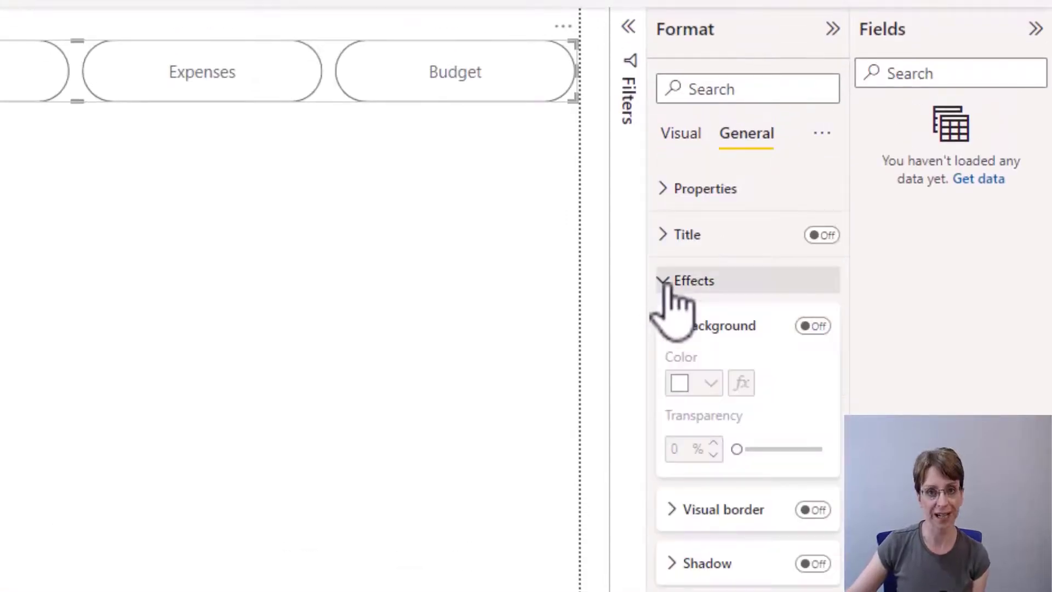
left_click(693, 280)
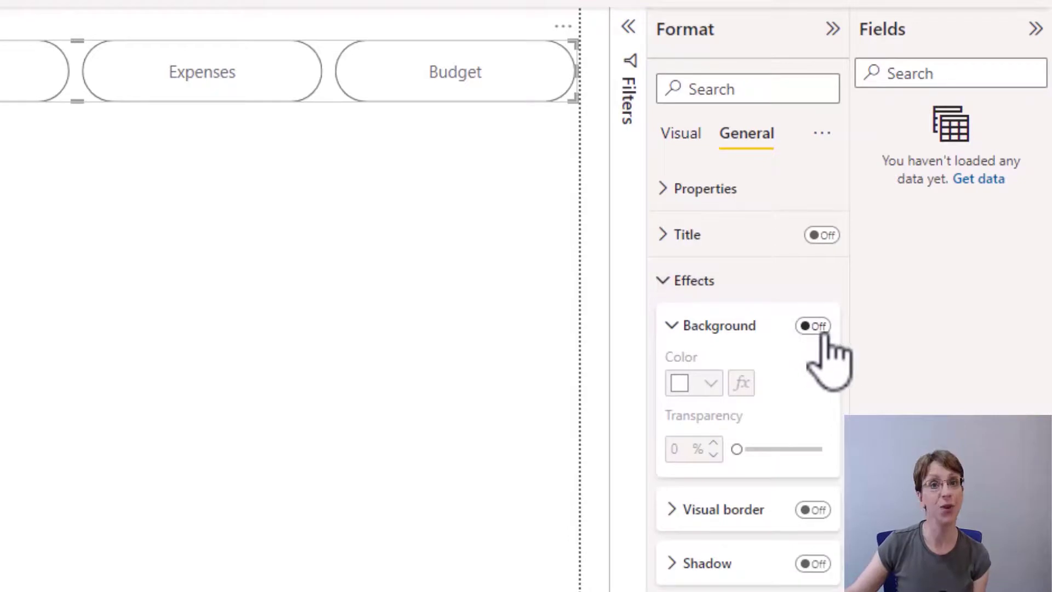
left_click(812, 326)
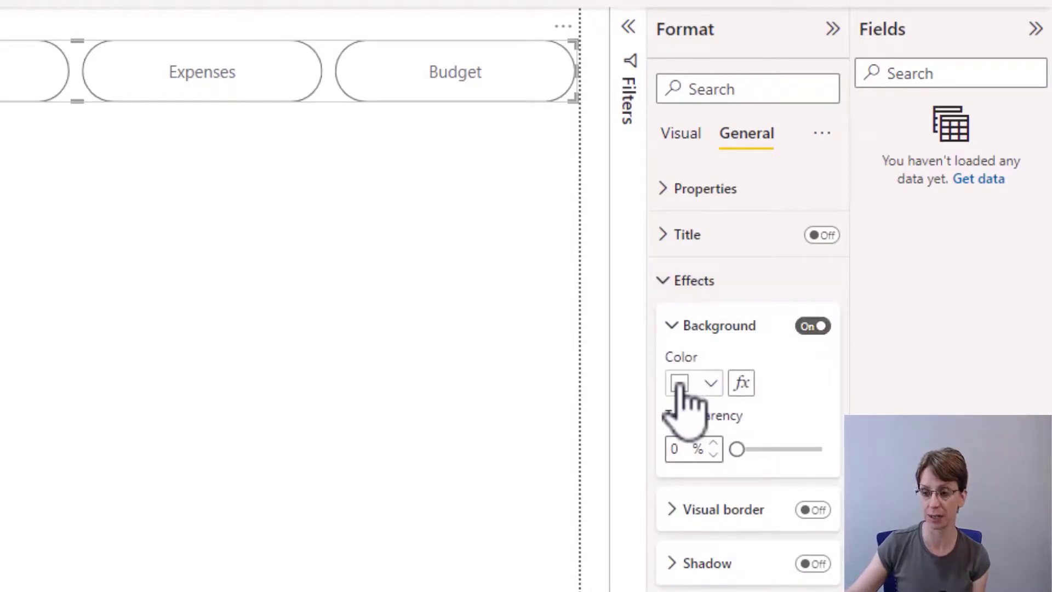
left_click(679, 382)
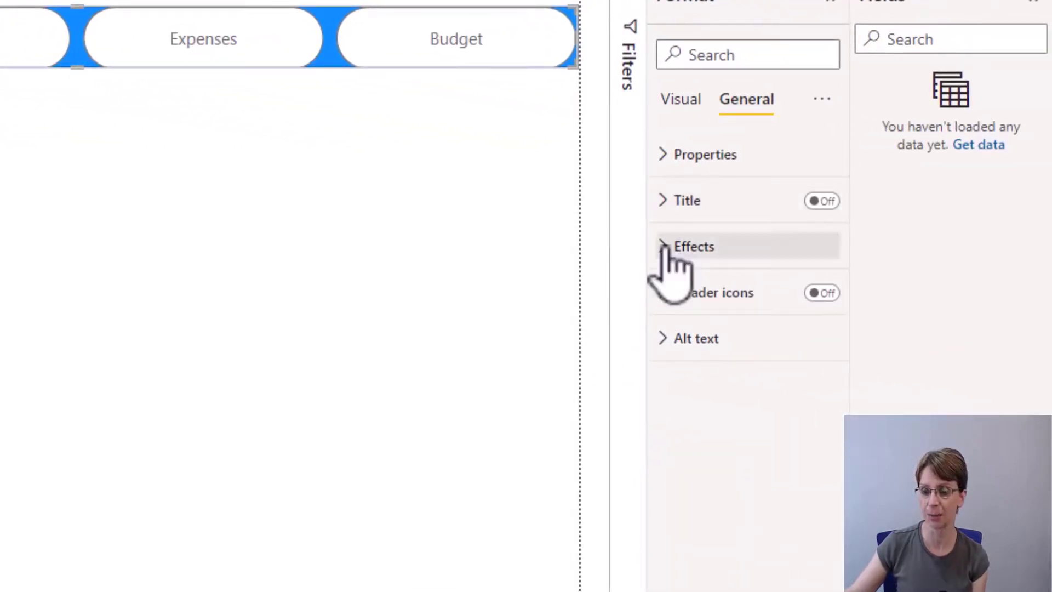
left_click(693, 247)
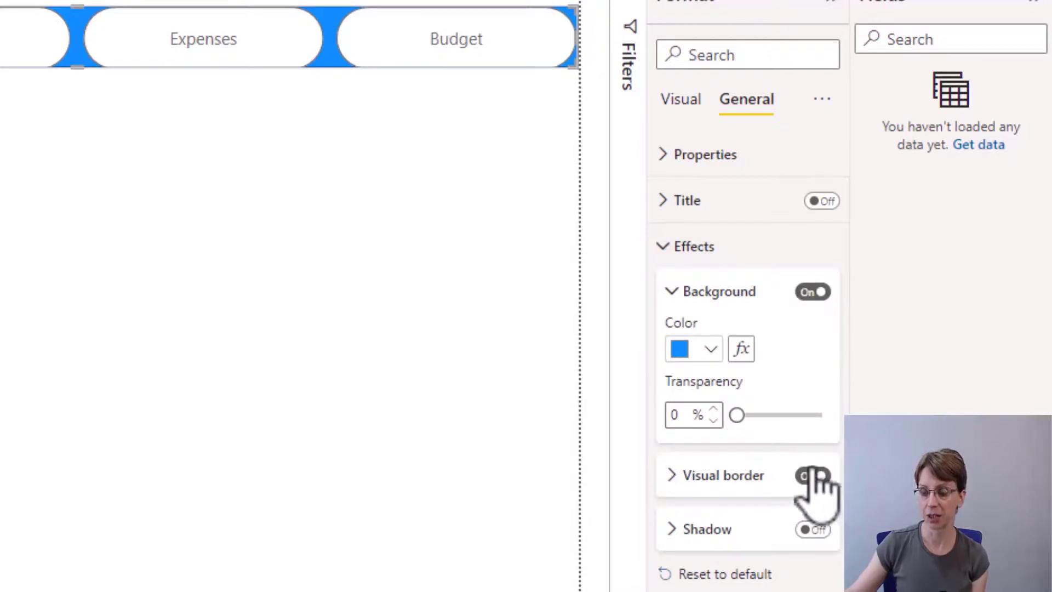
left_click(814, 474)
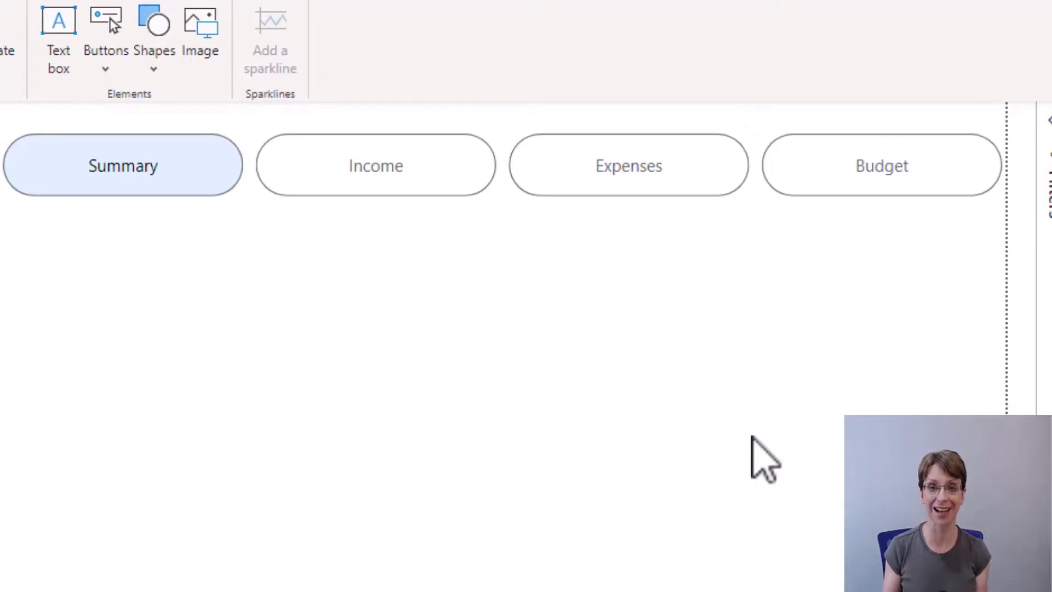
mouse_move(644, 459)
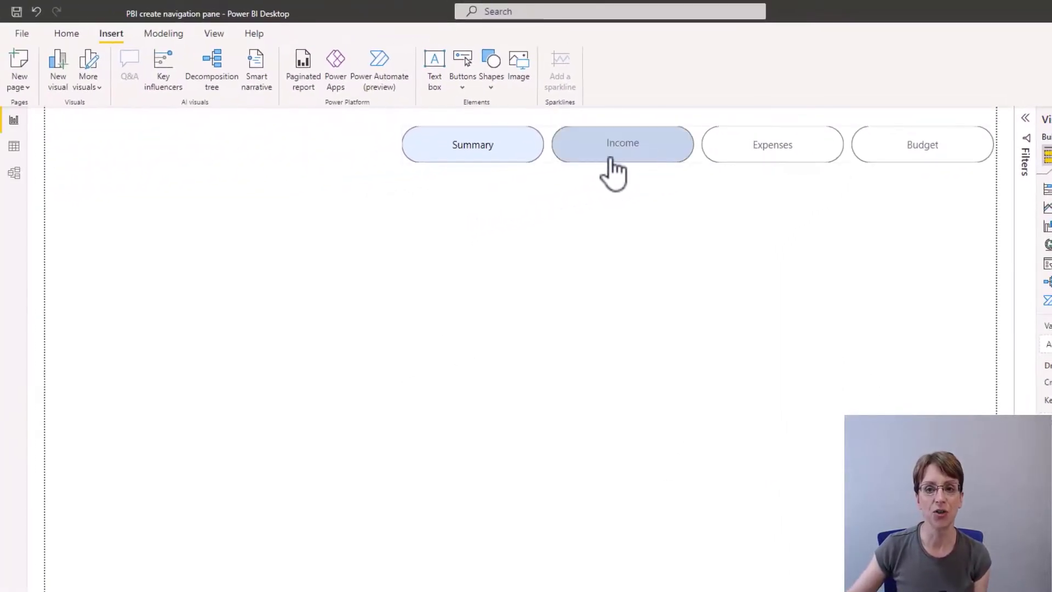
- Insert a Pill shape and stretch it into a thin bar across the button row
left_click(622, 143)
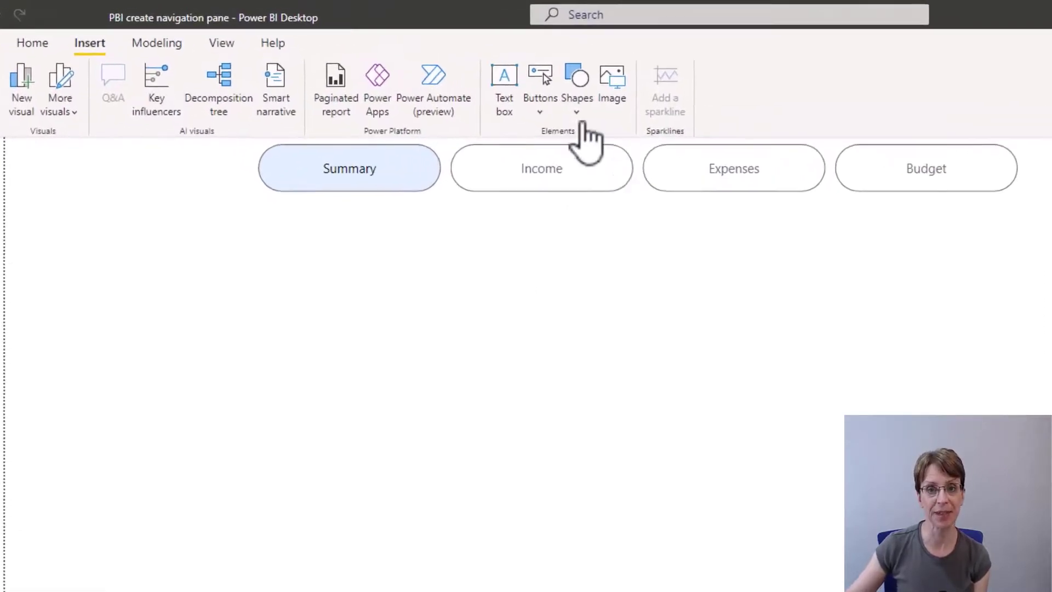
left_click(585, 88)
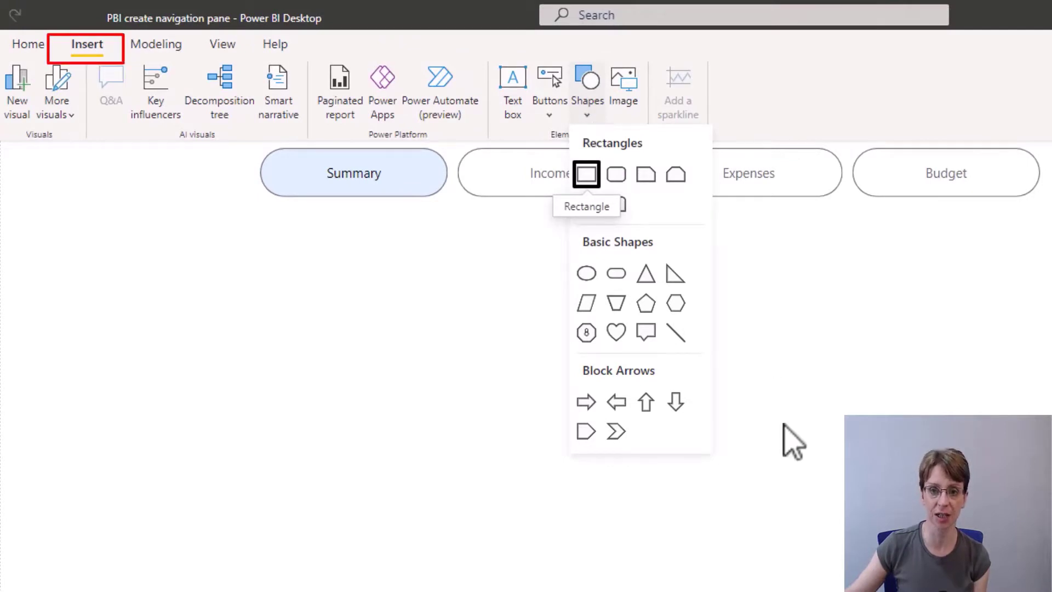
mouse_move(610, 302)
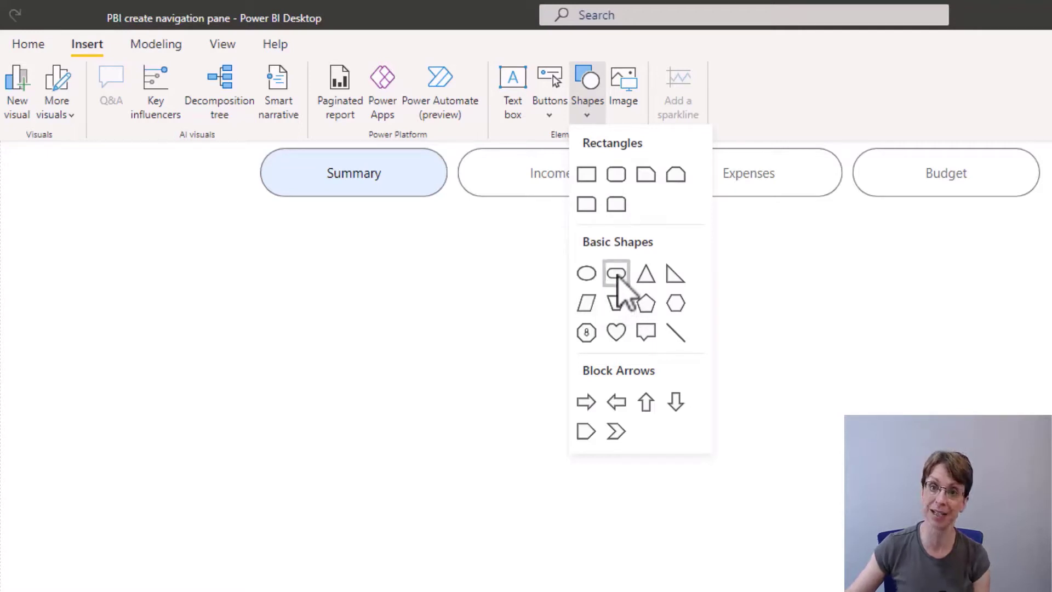
left_click(585, 273)
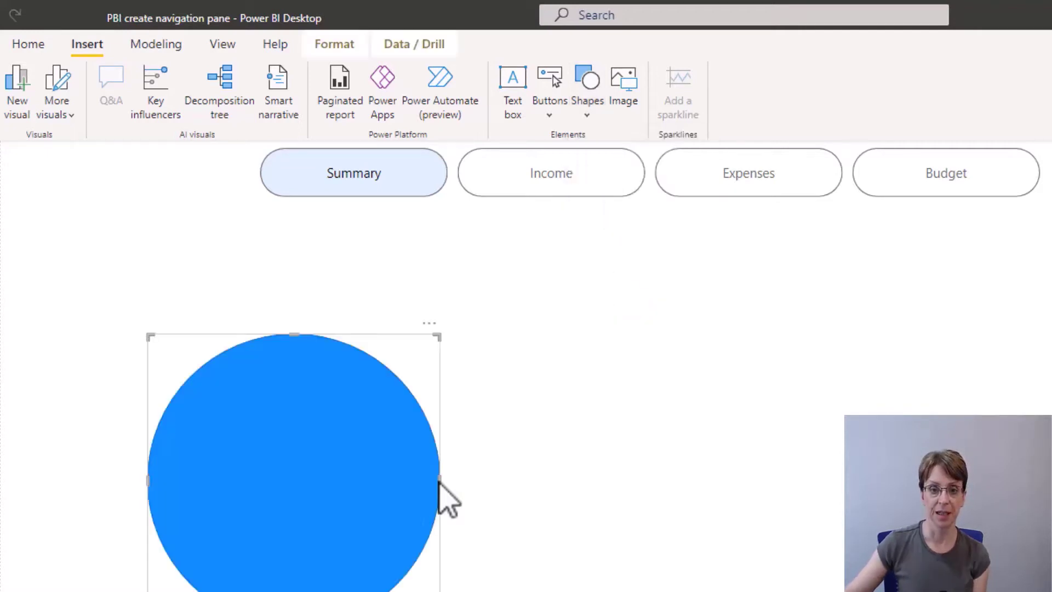
mouse_move(441, 480)
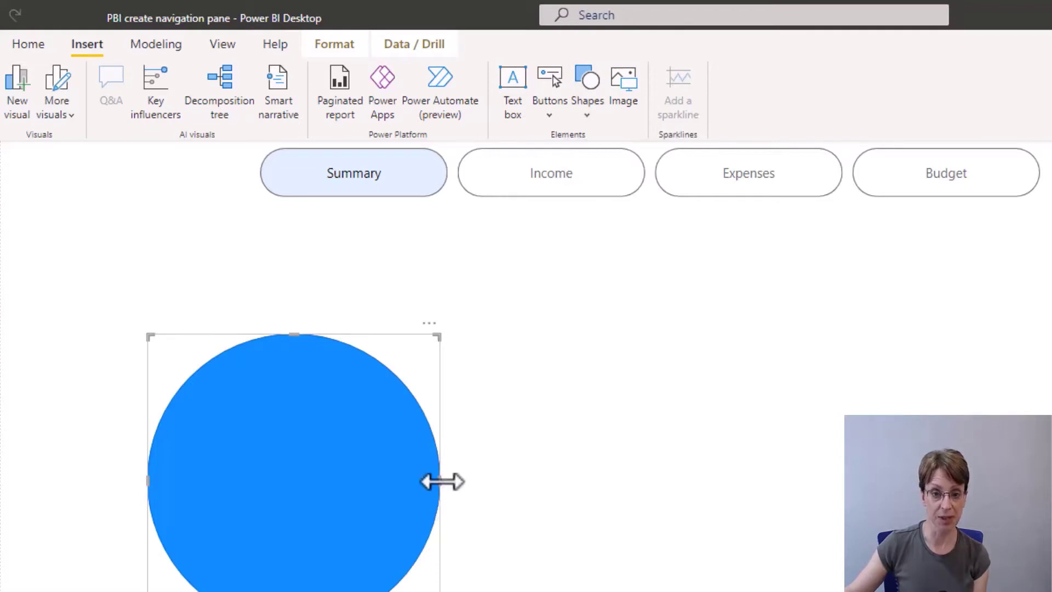
left_click_drag(442, 481, 445, 481)
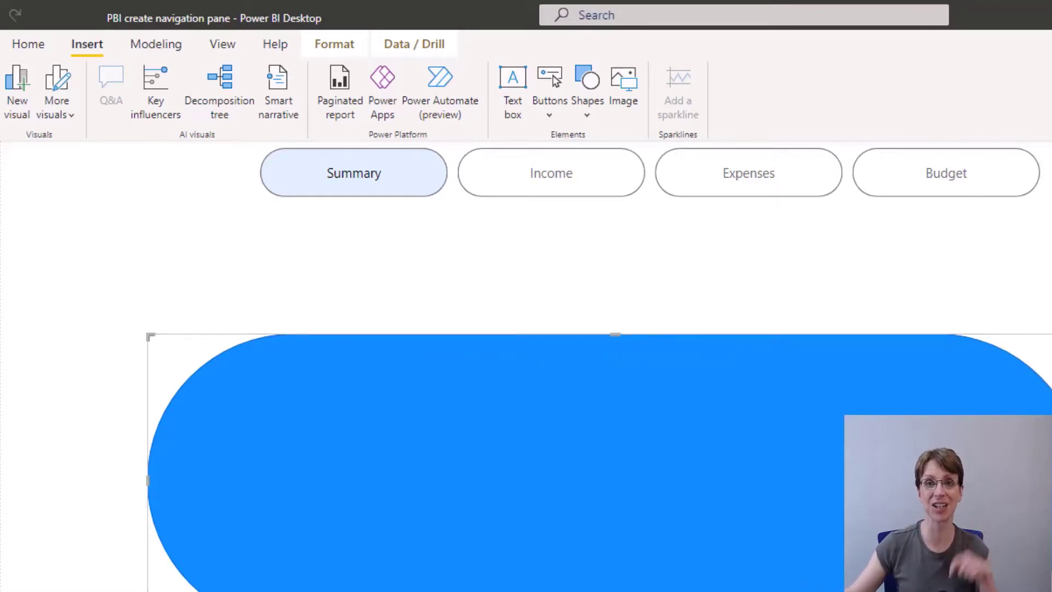
mouse_move(660, 433)
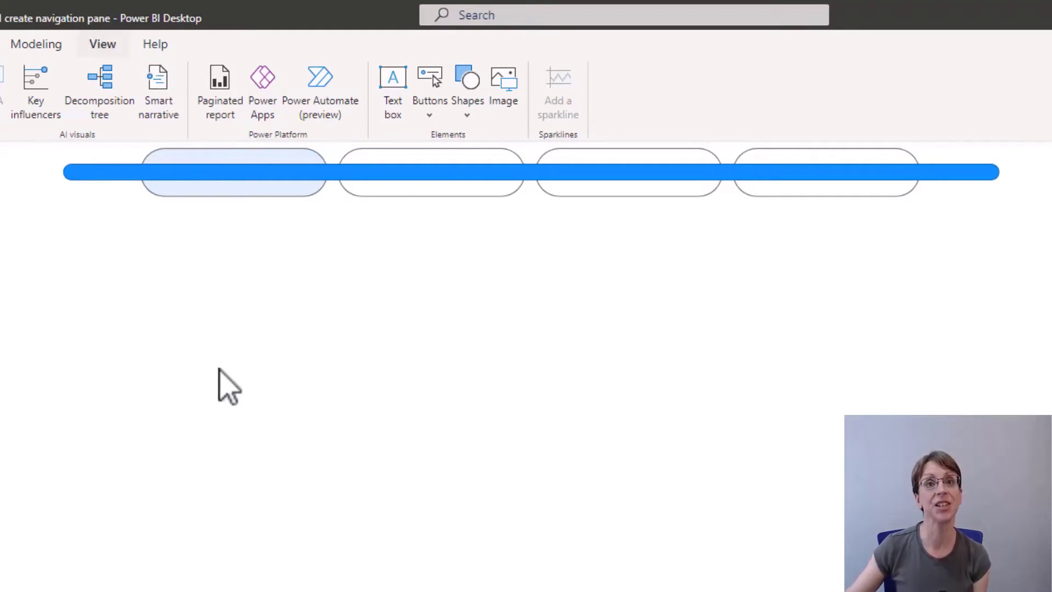
mouse_move(134, 201)
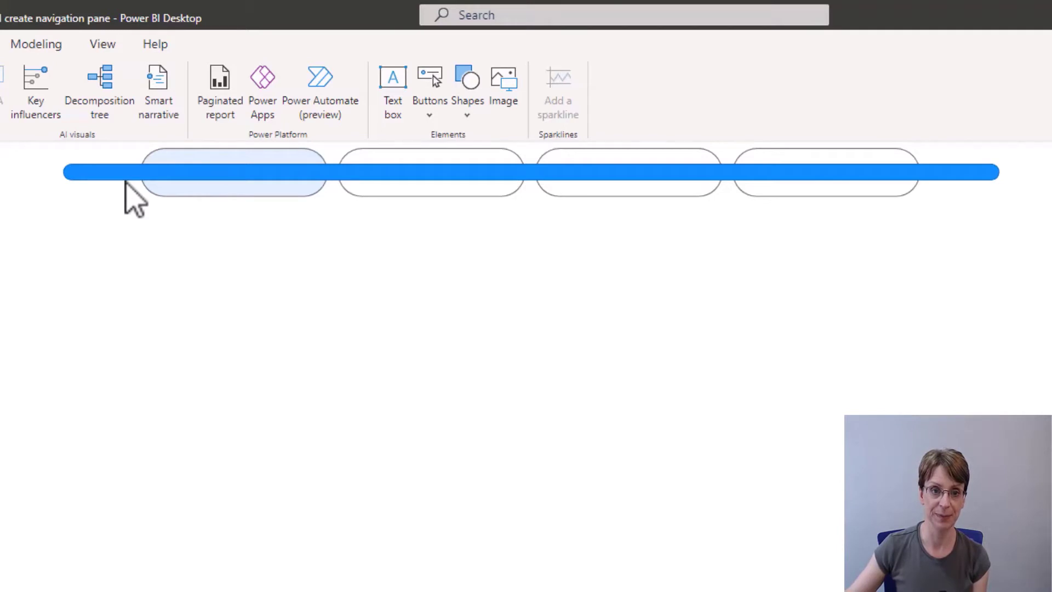
- Send the blue band behind the buttons and raise its fill transparency
left_click(133, 172)
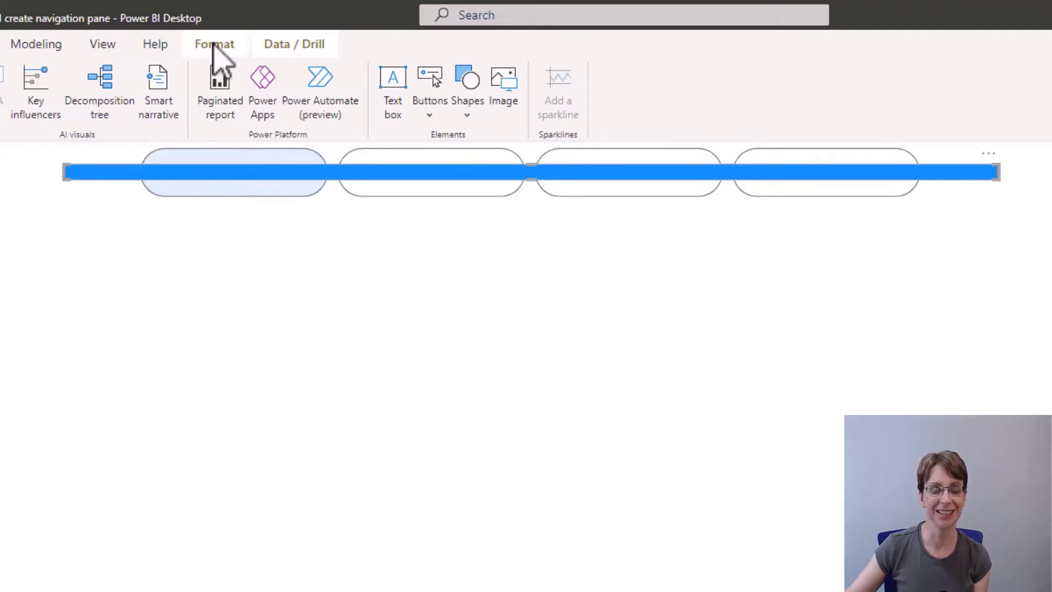
left_click(214, 44)
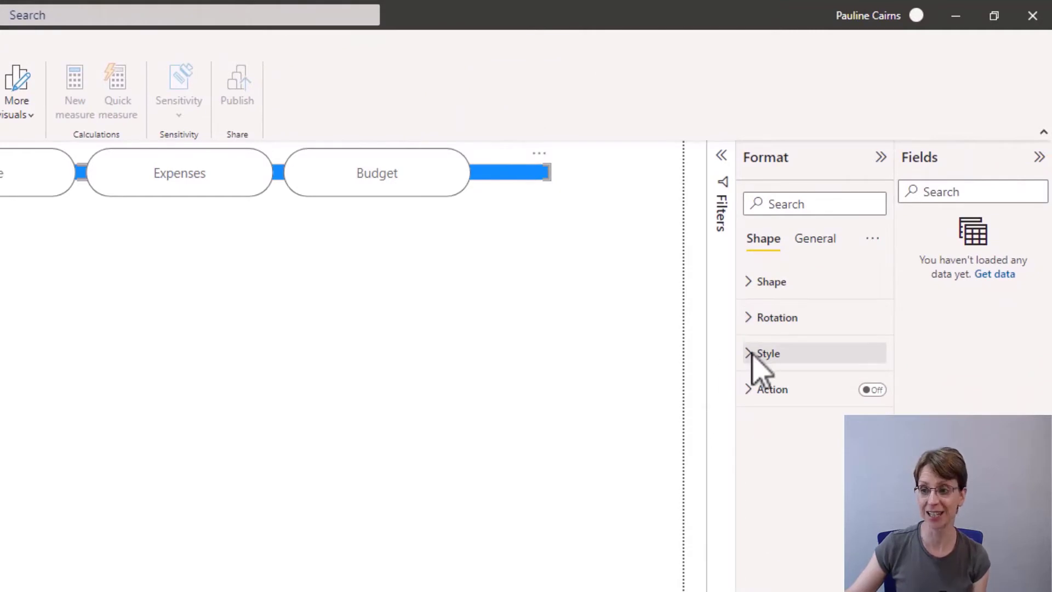
left_click(769, 354)
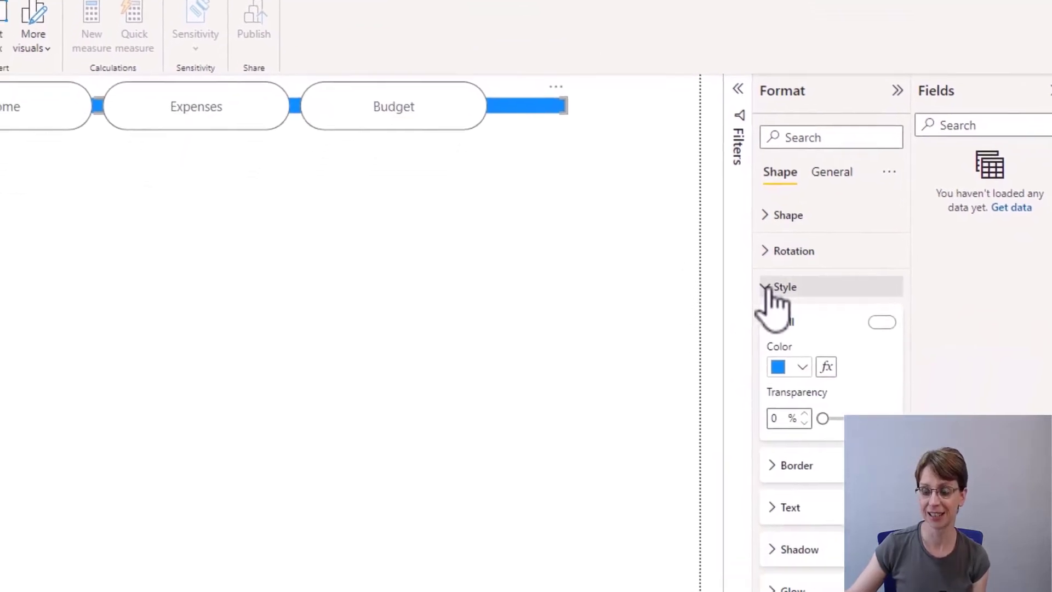
left_click(784, 286)
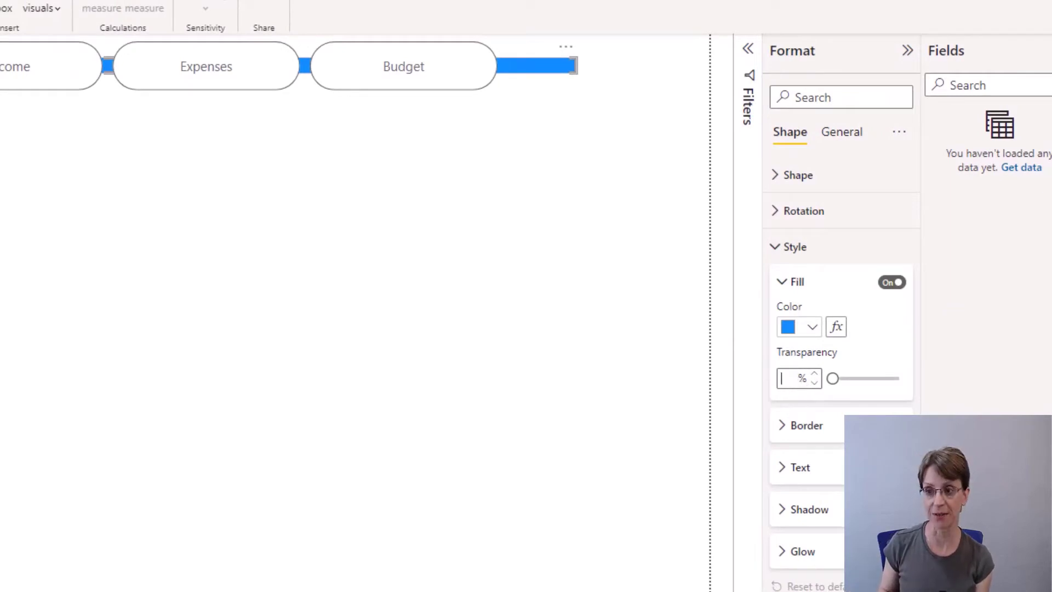
left_click_drag(833, 378, 853, 378)
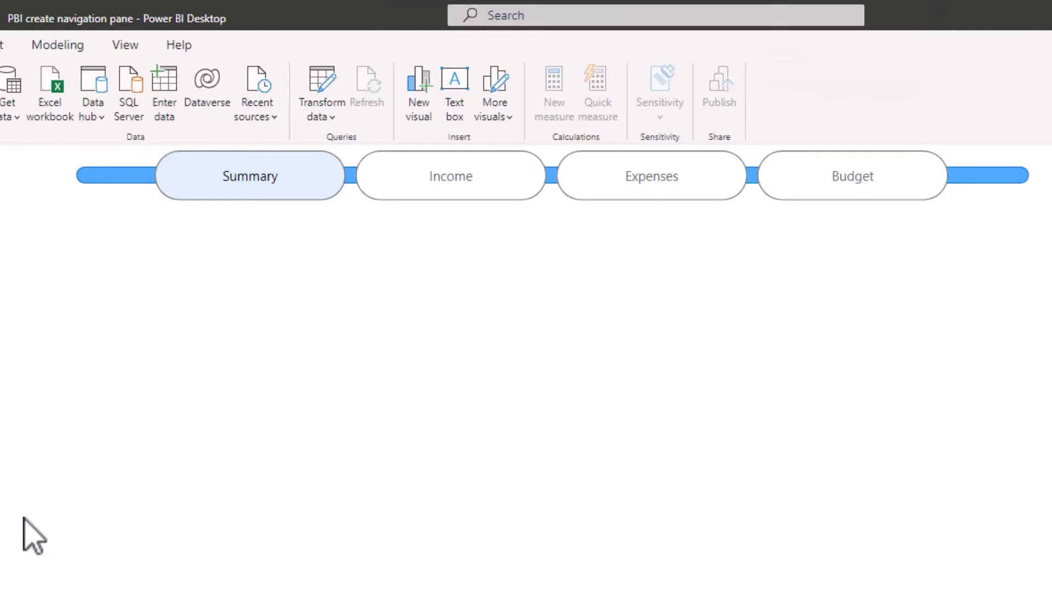
mouse_move(53, 167)
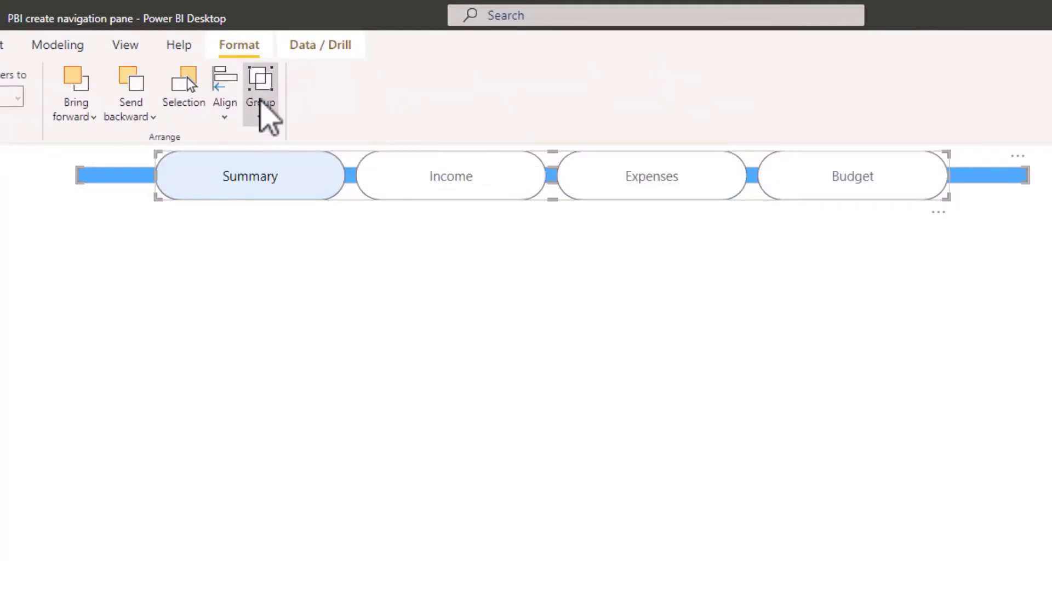
- Group the button navigator and the blue band into a single object
left_click(261, 88)
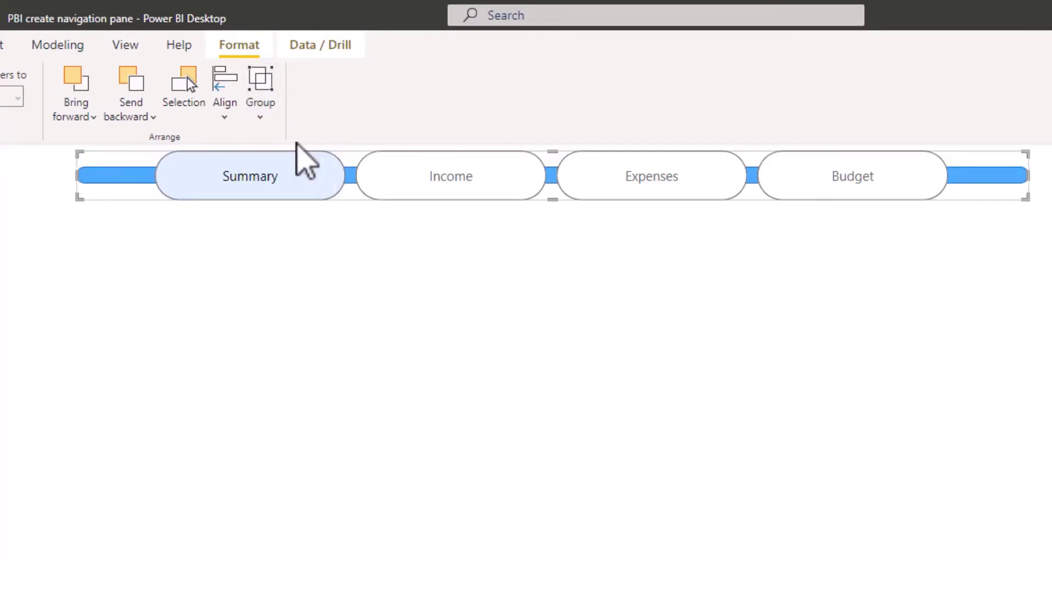